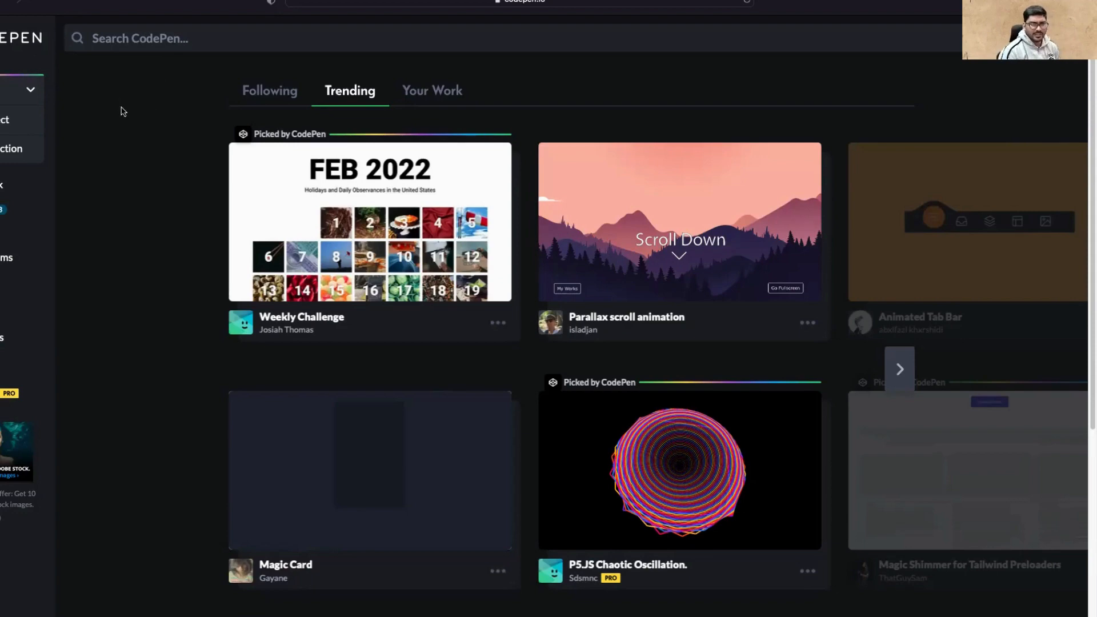
{"action": "mouse_move", "coordinate": [744, 132]}
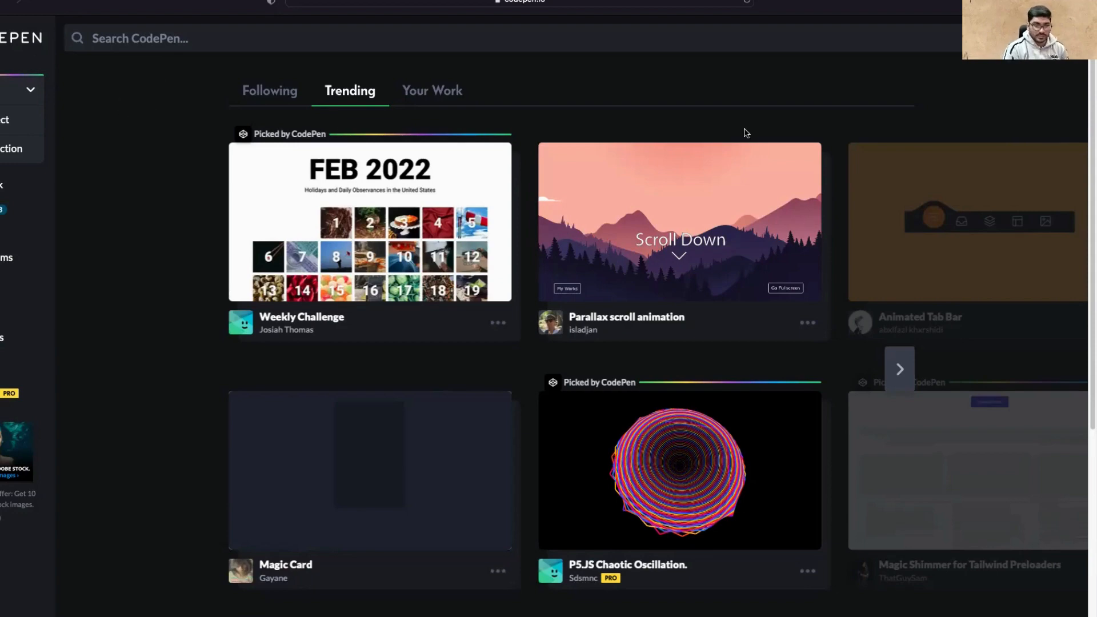
{"action": "mouse_move", "coordinate": [509, 98]}
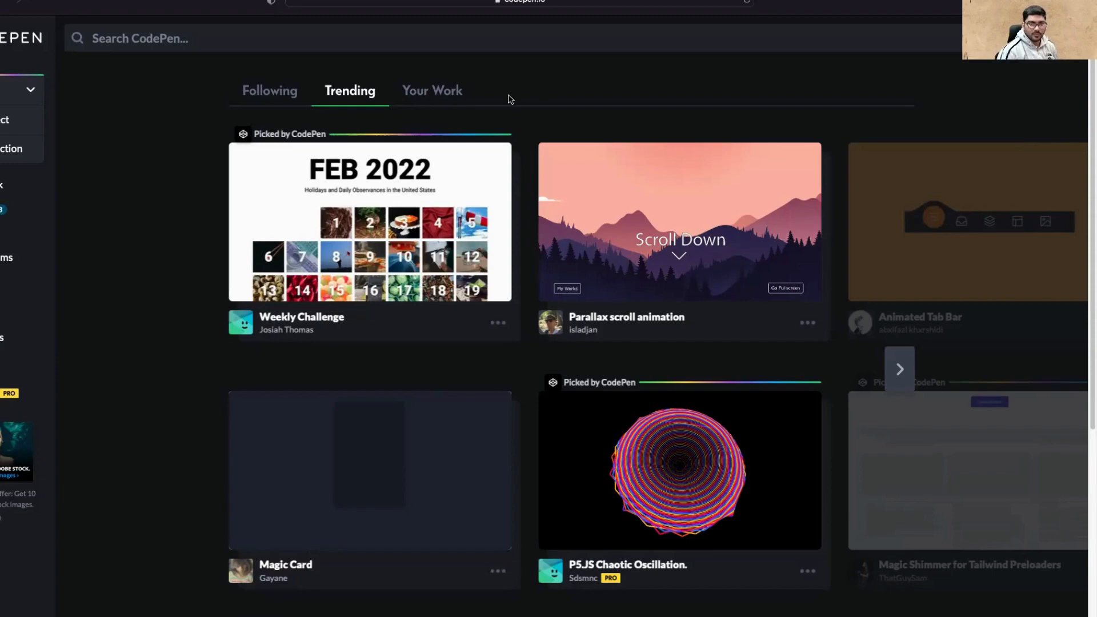
Step: View the existing pen's result as a full page and scroll through it
{"action": "scroll", "scroll_direction": "down", "scroll_amount": 3}
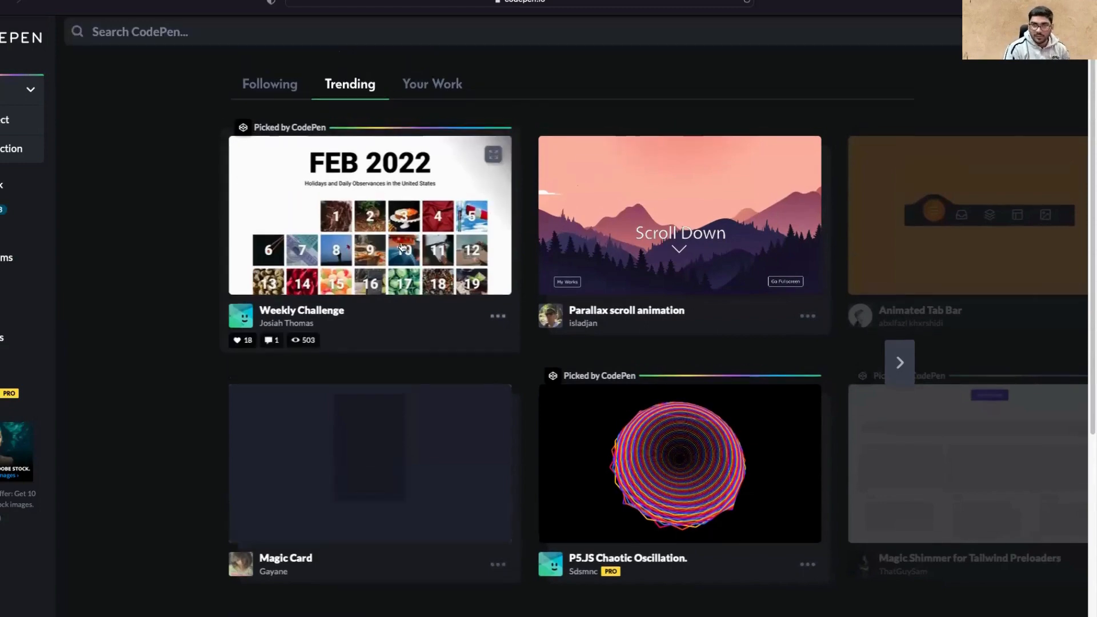
{"action": "scroll", "scroll_direction": "down", "scroll_amount": 3}
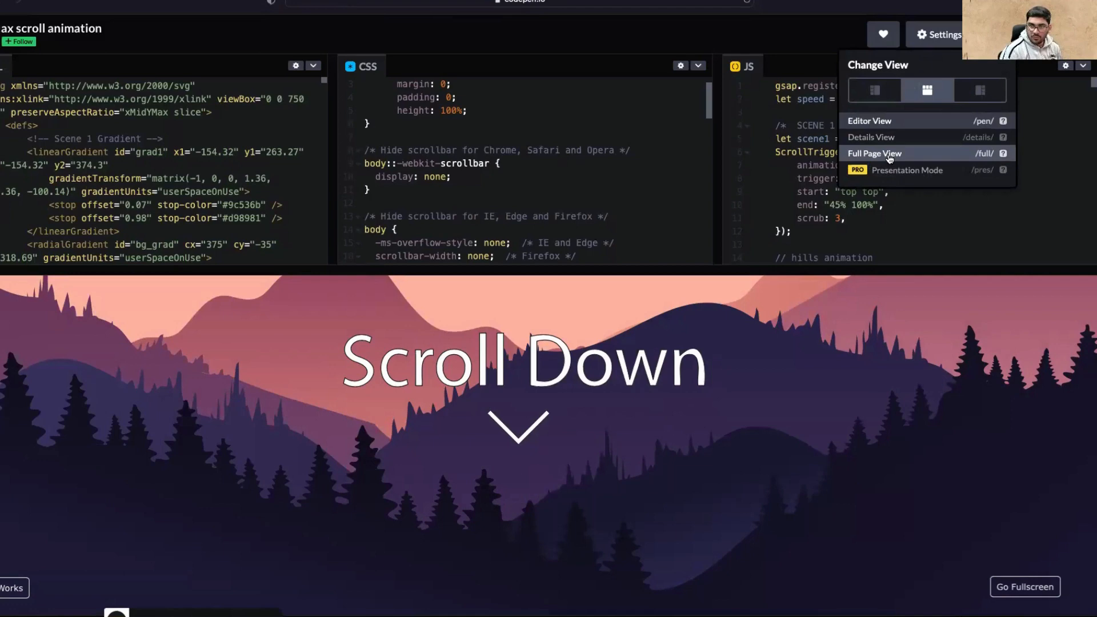
{"action": "mouse_move", "coordinate": [875, 160]}
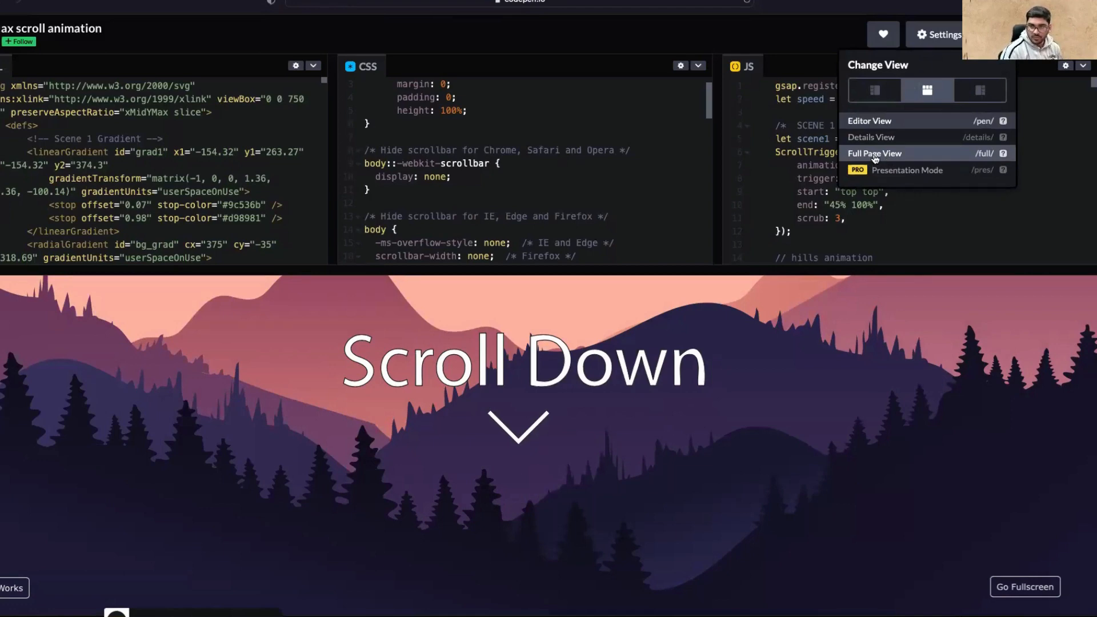
{"action": "left_click", "coordinate": [874, 153]}
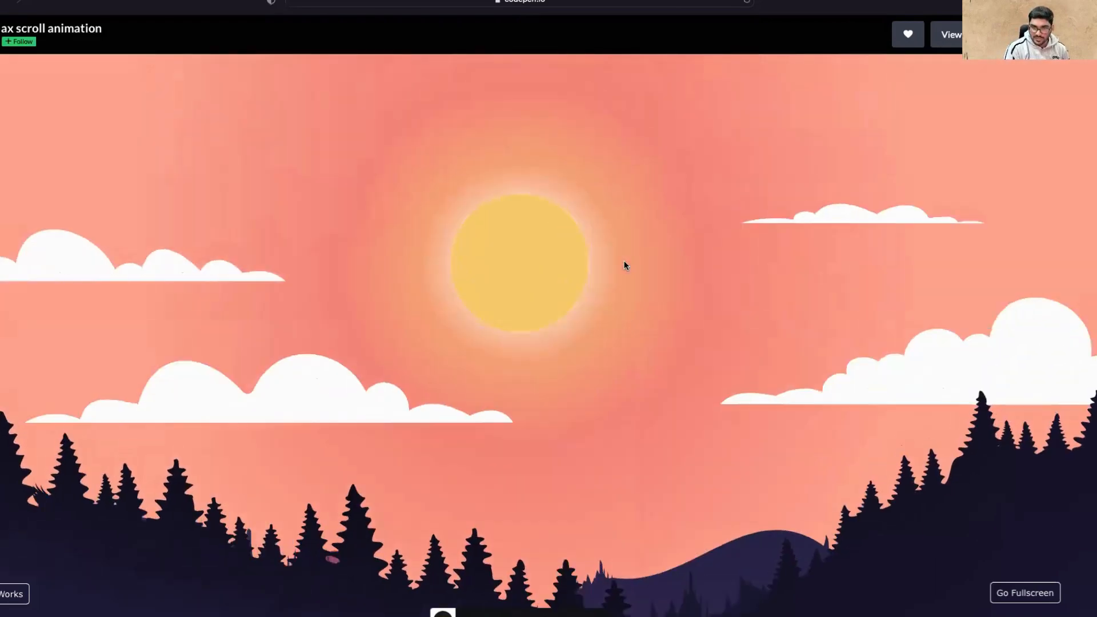
{"action": "scroll", "scroll_direction": "down", "scroll_amount": 3}
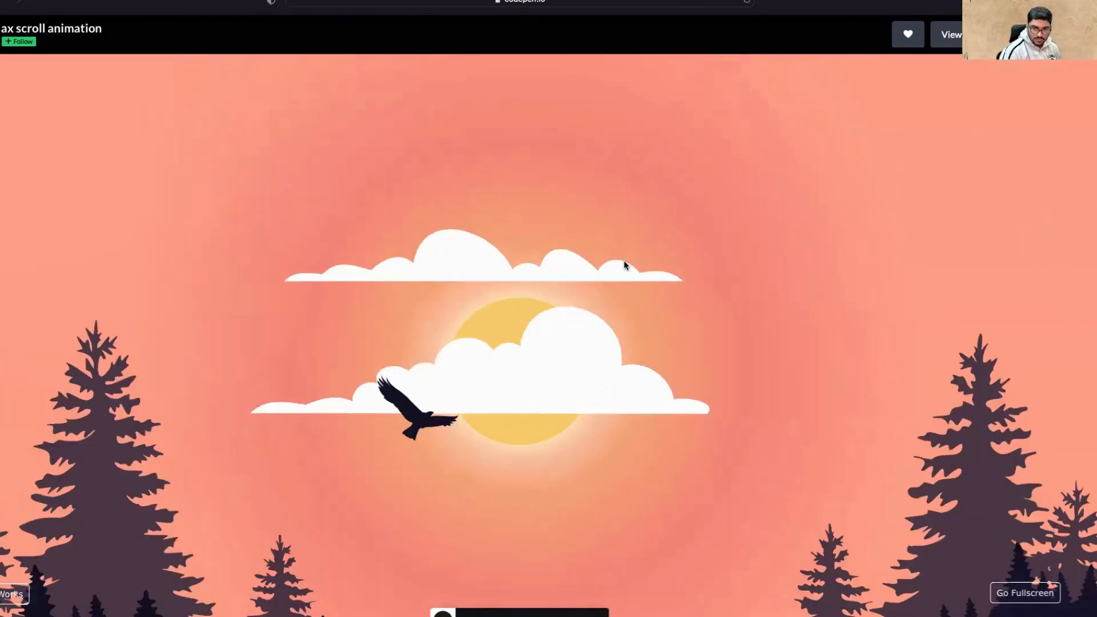
{"action": "scroll", "scroll_direction": "down", "scroll_amount": 3}
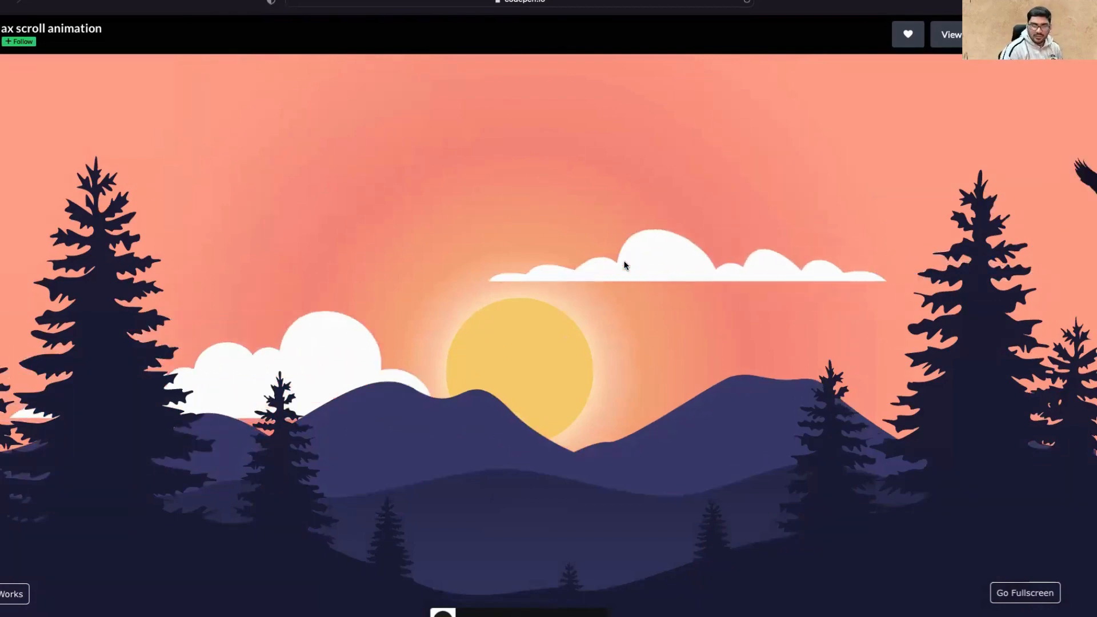
{"action": "scroll", "scroll_direction": "down", "scroll_amount": 3}
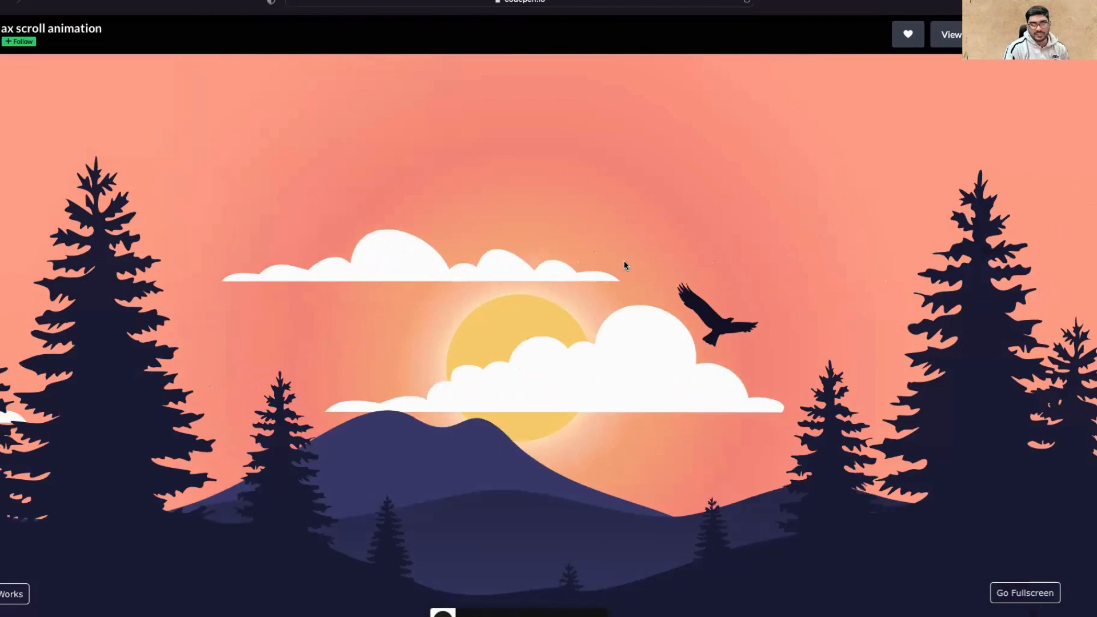
{"action": "scroll", "scroll_direction": "down", "scroll_amount": 3}
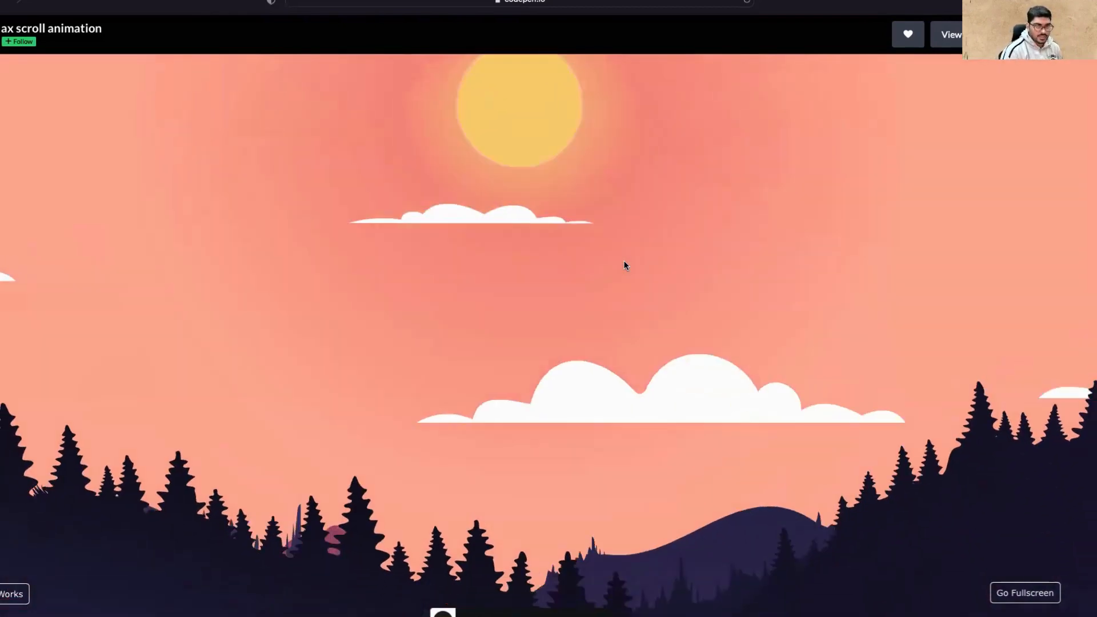
{"action": "scroll", "scroll_direction": "down", "scroll_amount": 3}
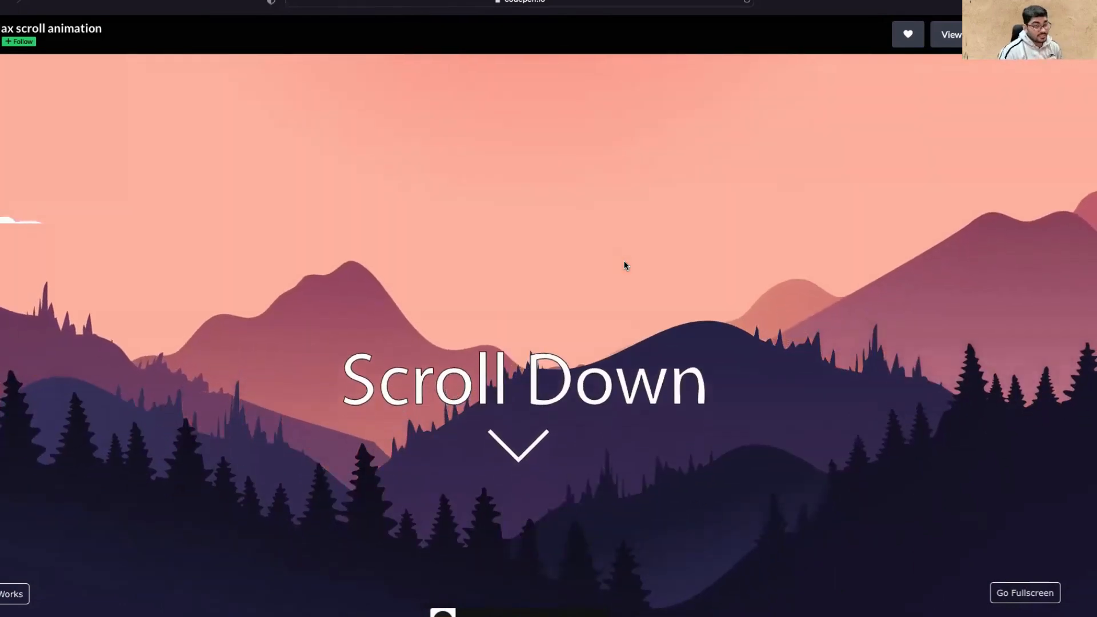
{"action": "mouse_move", "coordinate": [777, 192]}
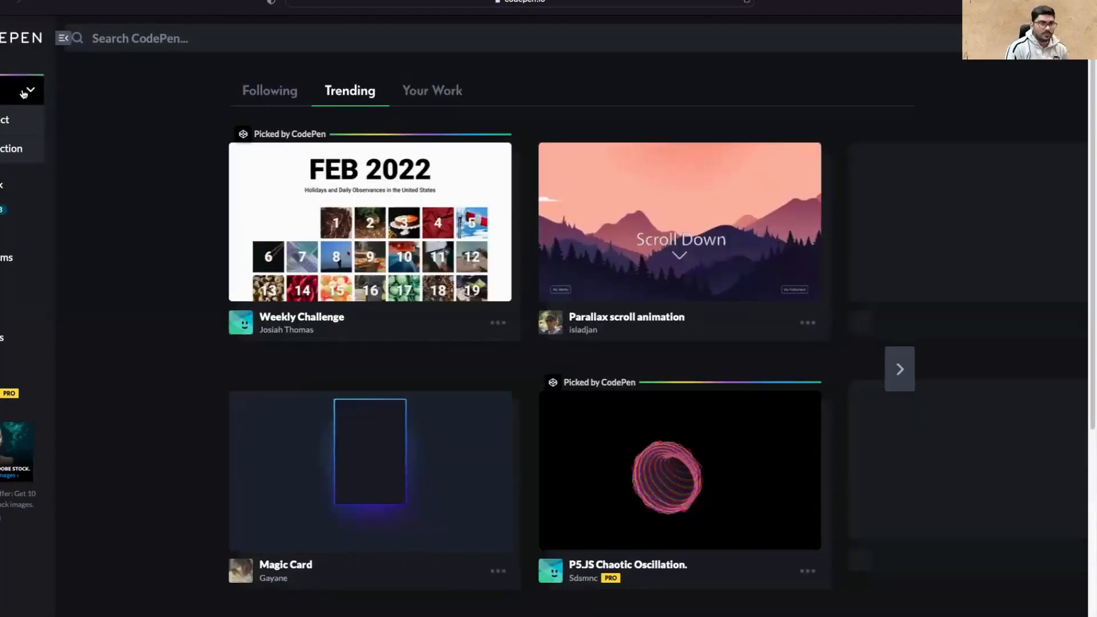
Step: Create a new blank pen with editors stacked beside the preview and a widened editor column
{"action": "left_click", "coordinate": [23, 92]}
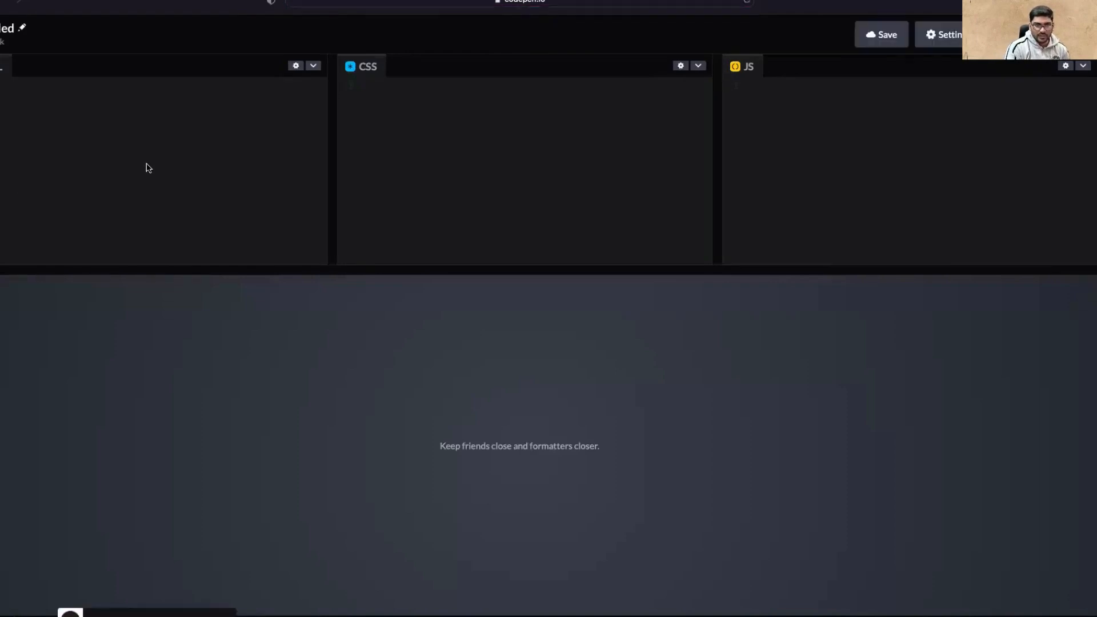
{"action": "mouse_move", "coordinate": [249, 194]}
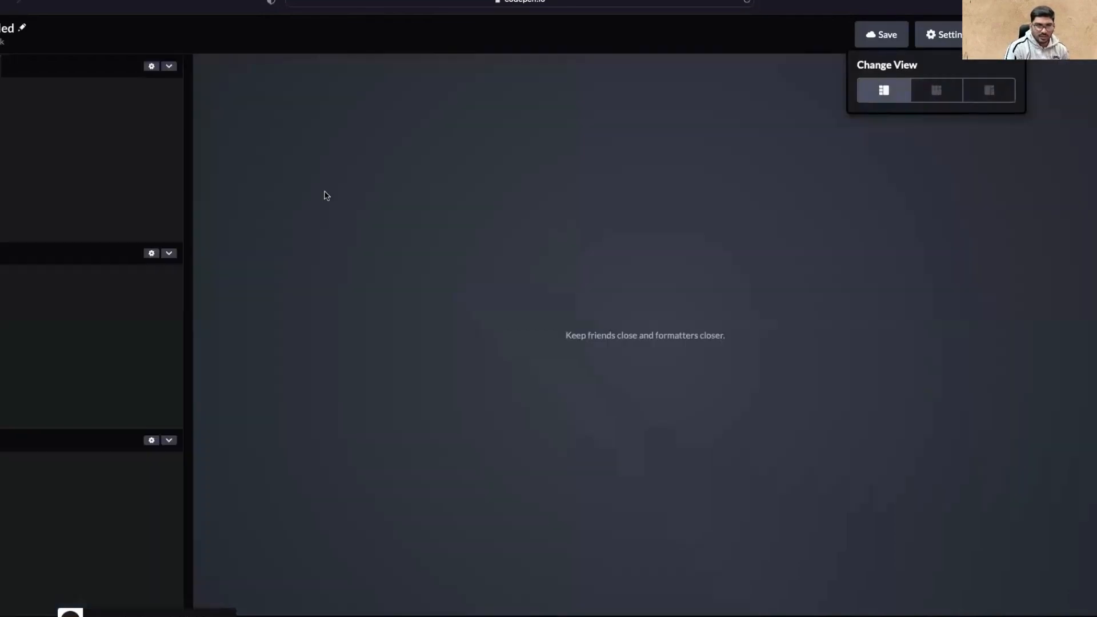
{"action": "mouse_move", "coordinate": [940, 106]}
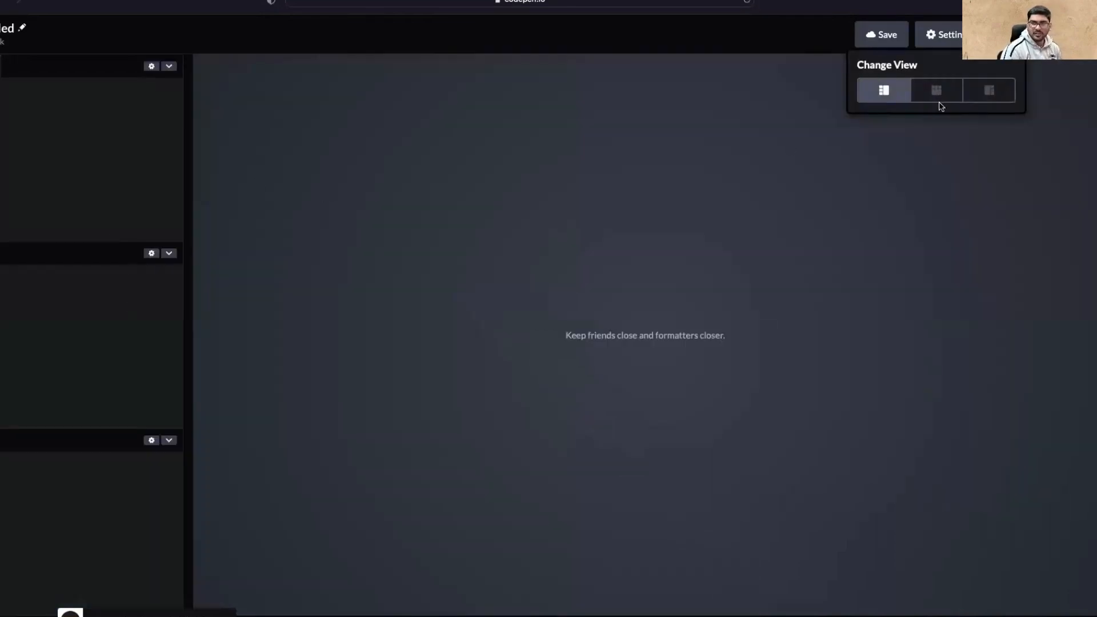
{"action": "left_click", "coordinate": [936, 90]}
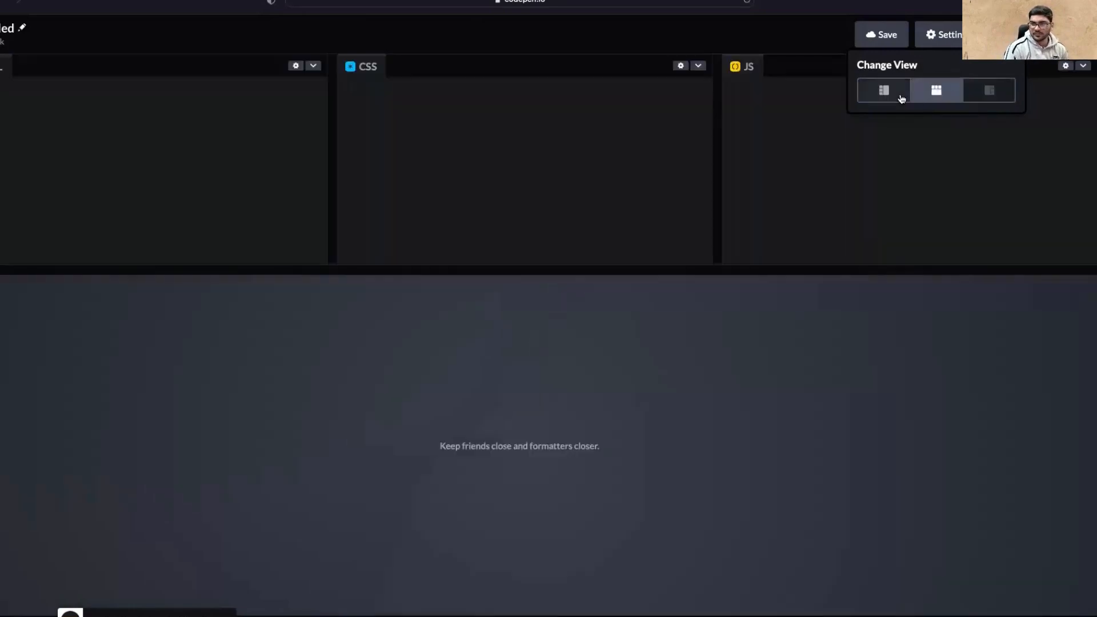
{"action": "left_click", "coordinate": [883, 90]}
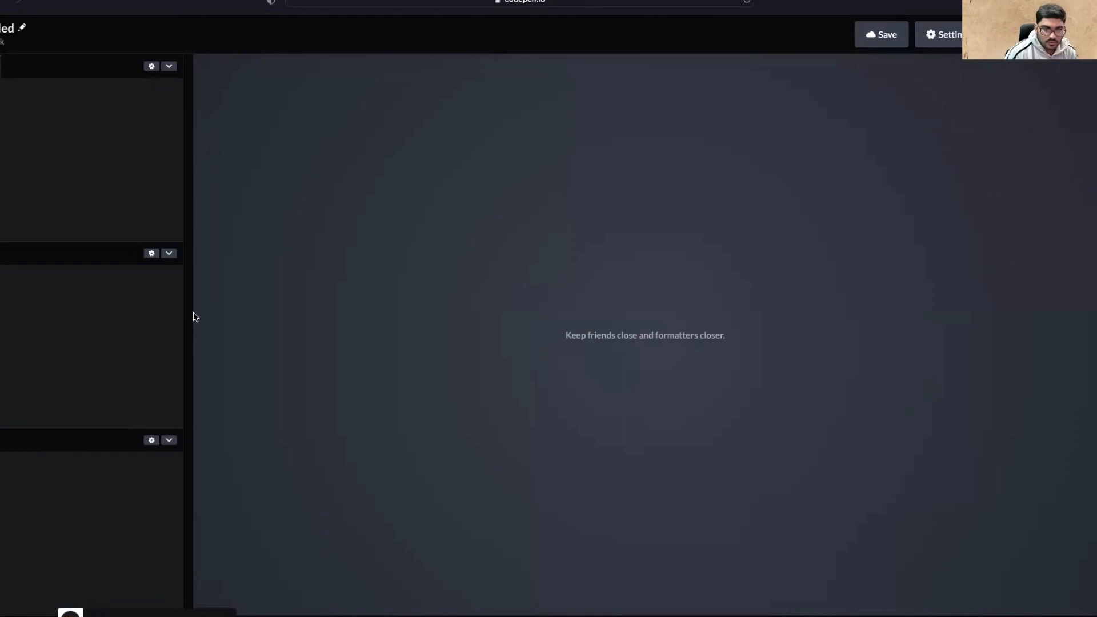
{"action": "left_click_drag", "start_coordinate": [192, 316], "coordinate": [370, 316]}
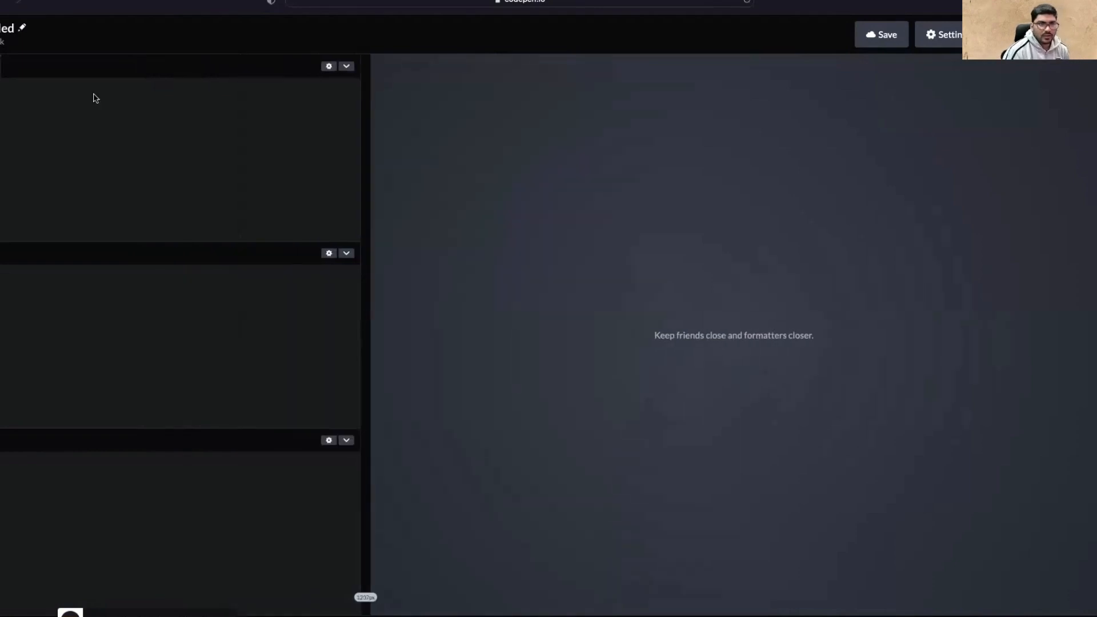
{"action": "mouse_move", "coordinate": [22, 27]}
{"action": "type", "text": "Intro"}
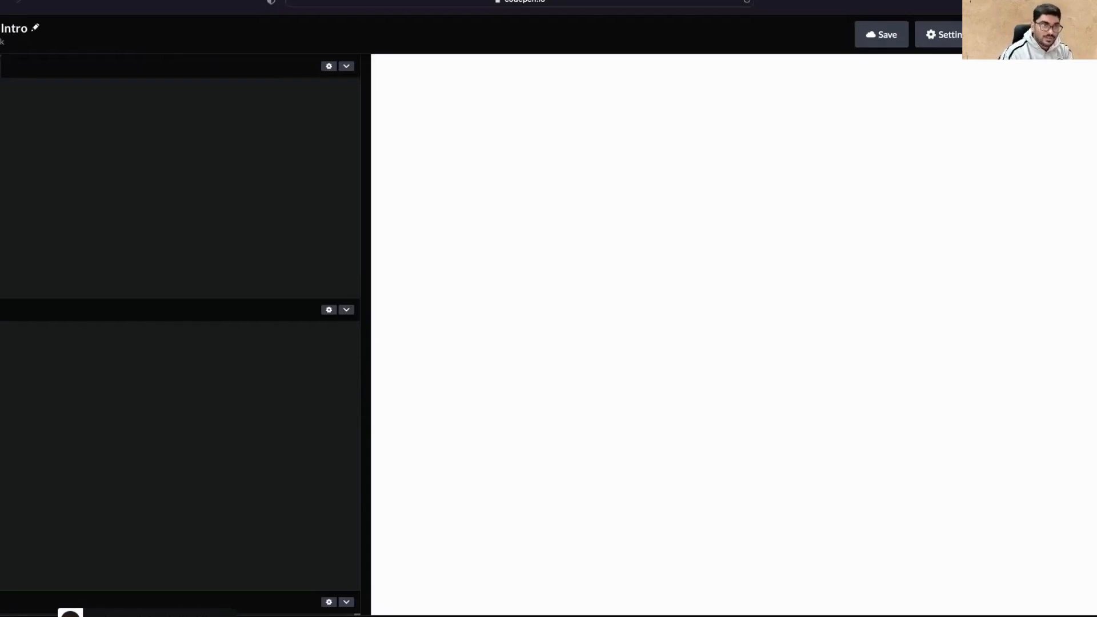
Step: Add <h1>Heading 1</h1> to the HTML so the preview shows a large heading
{"action": "type", "text": "h"}
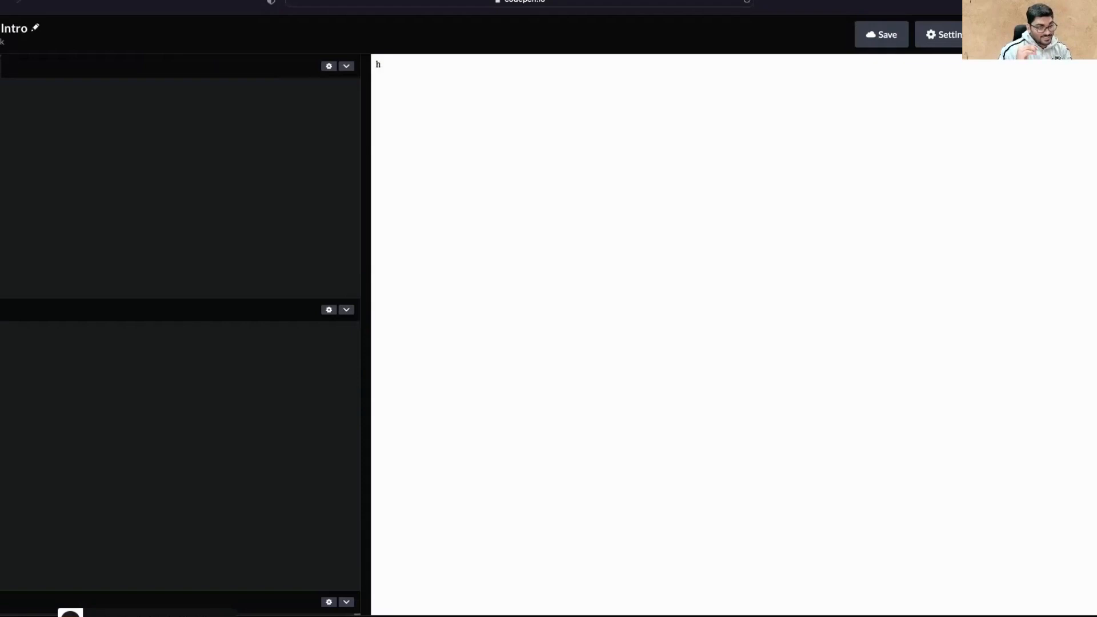
{"action": "type", "text": "1"}
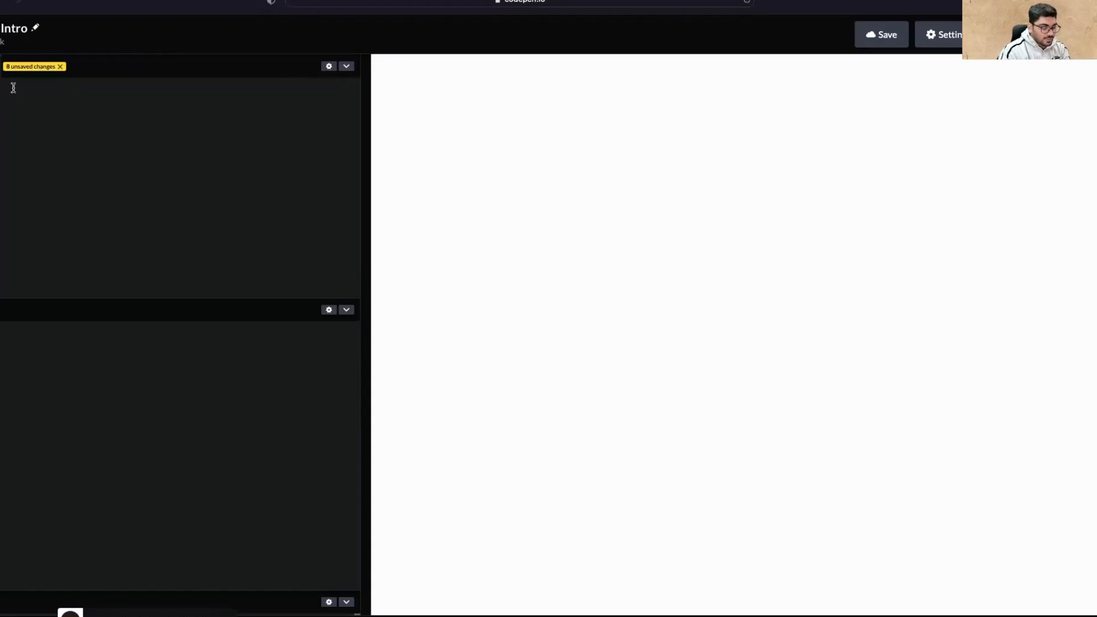
{"action": "type", "text": "heading 1"}
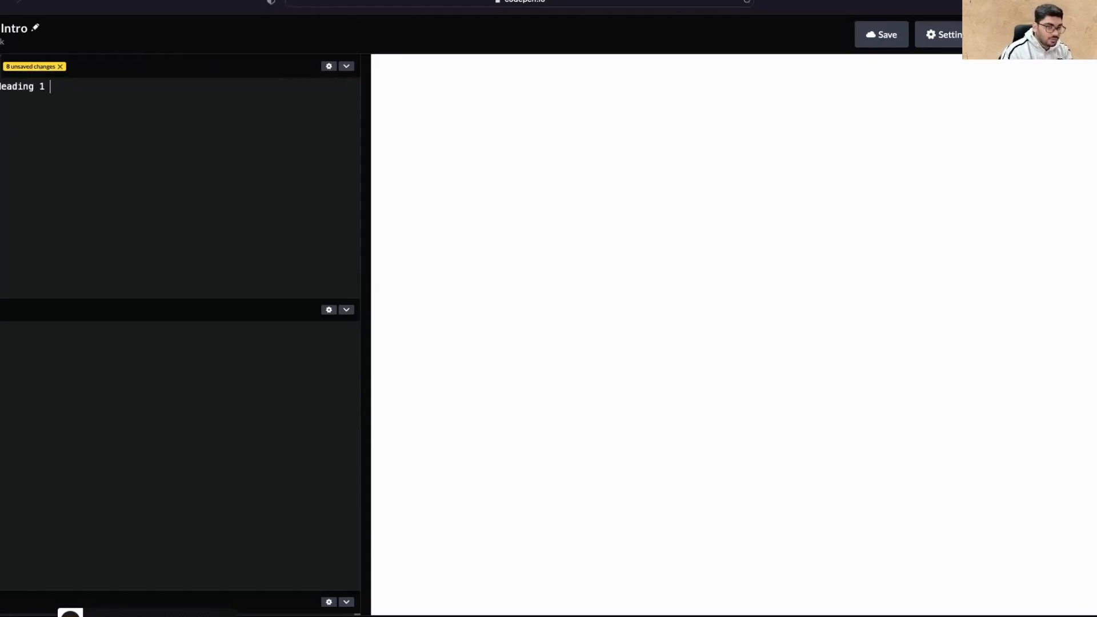
{"action": "type", "text": "<"}
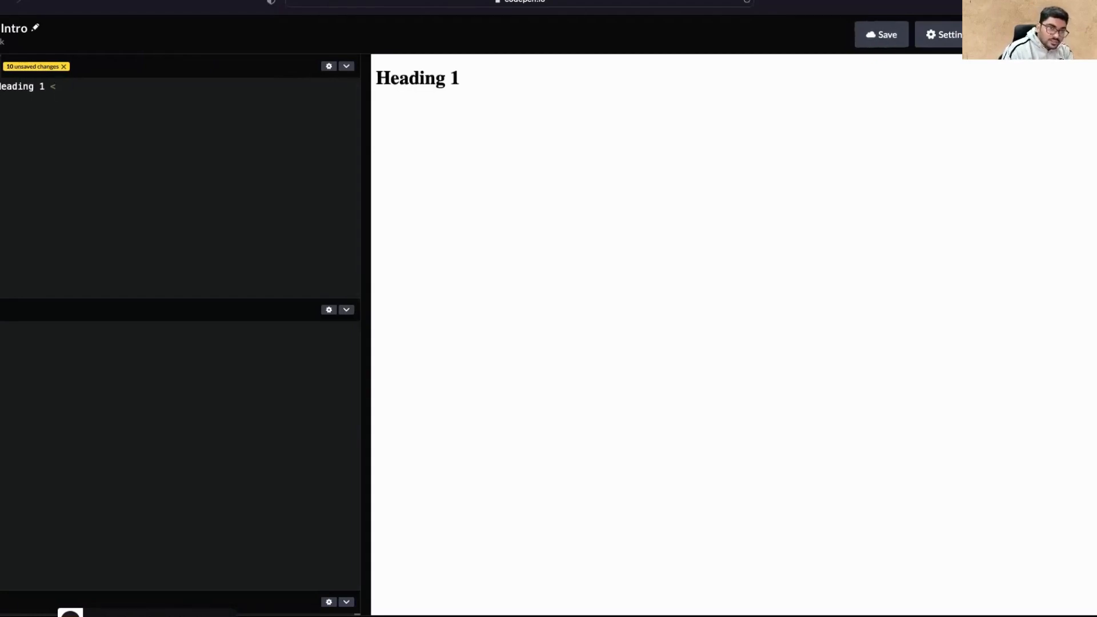
{"action": "type", "text": "h1"}
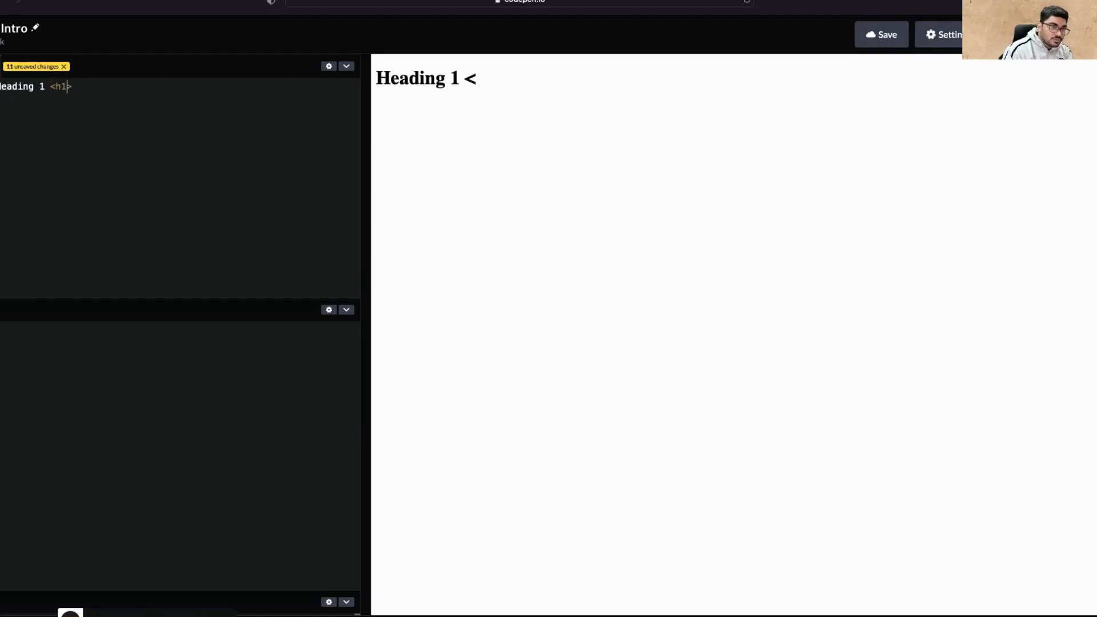
{"action": "type", "text": ">"}
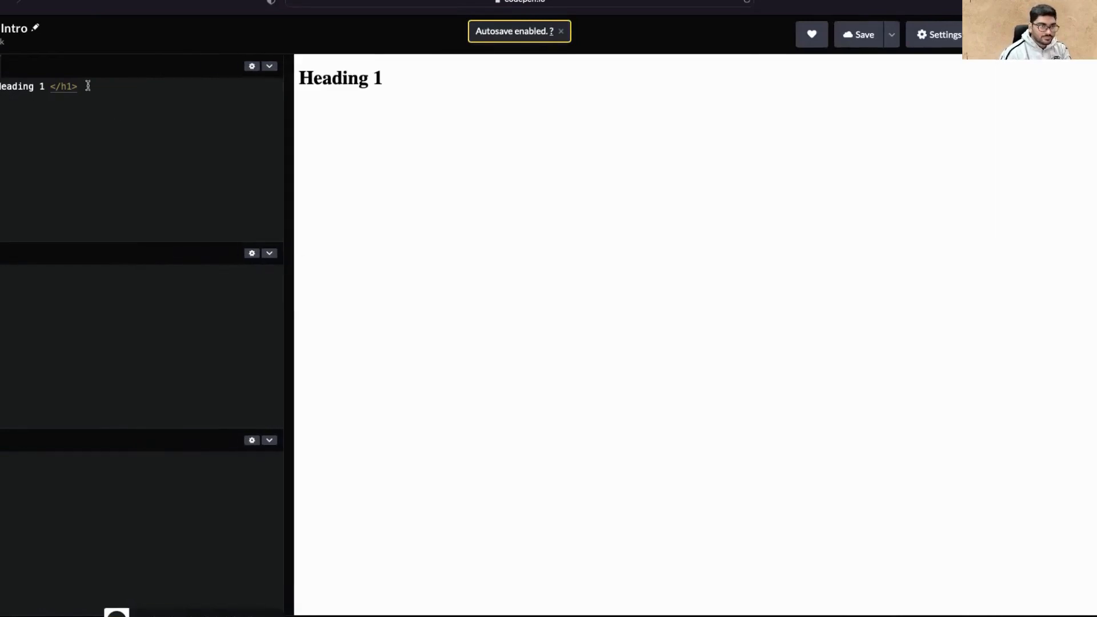
Step: Add heading lines h2–h6 and renumber their texts to read Heading 2 through Heading 6
{"action": "left_click", "coordinate": [560, 31]}
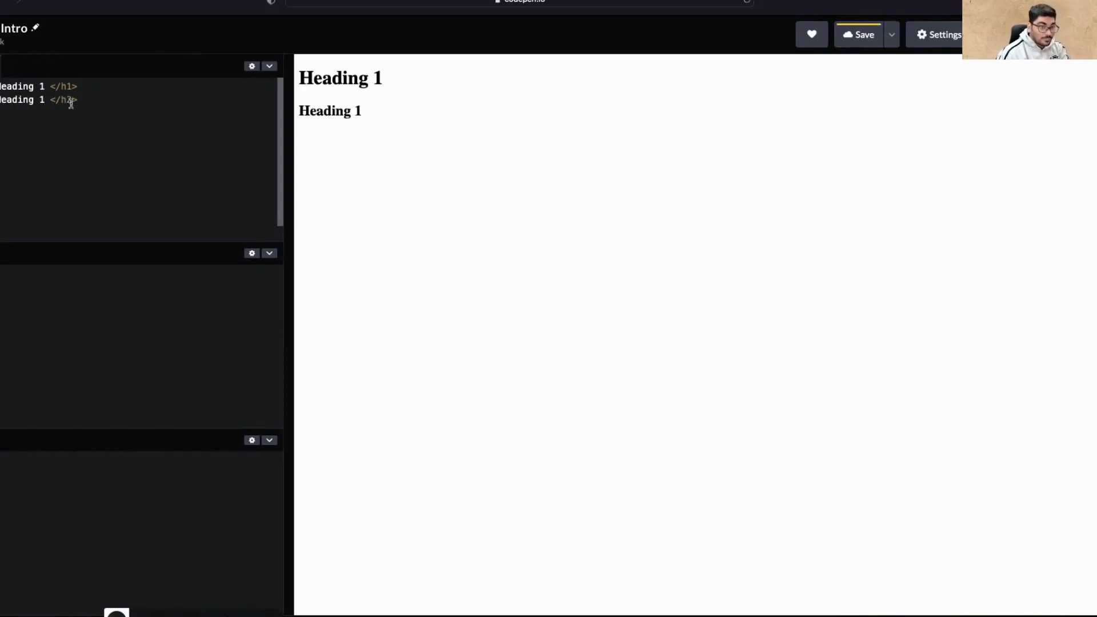
{"action": "type", "text": "2"}
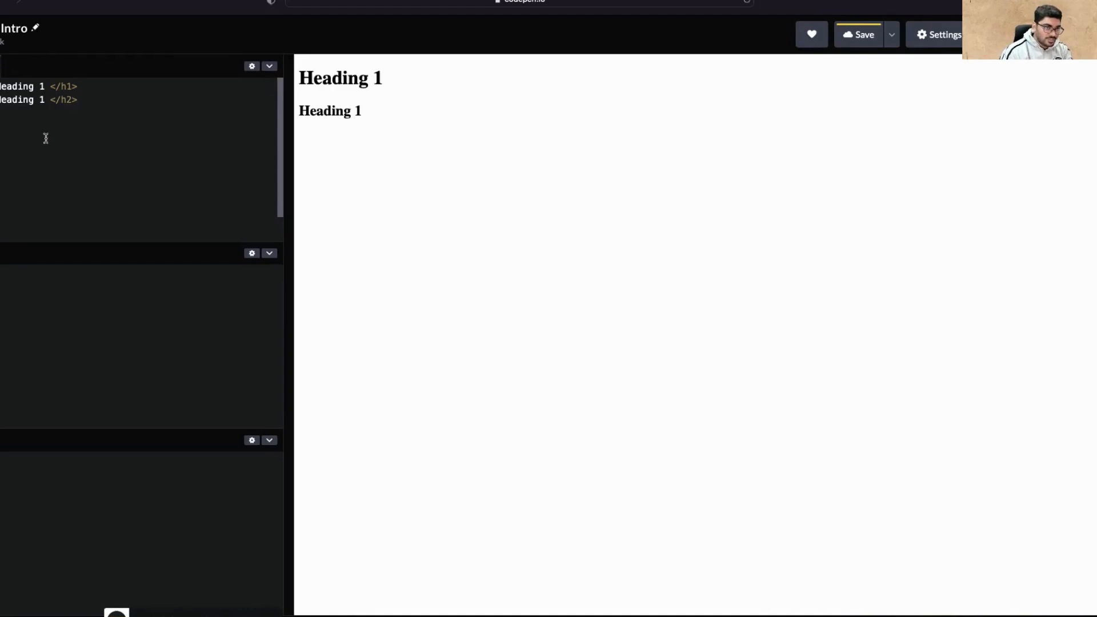
{"action": "type", "text": "Heading 1 </h1>"}
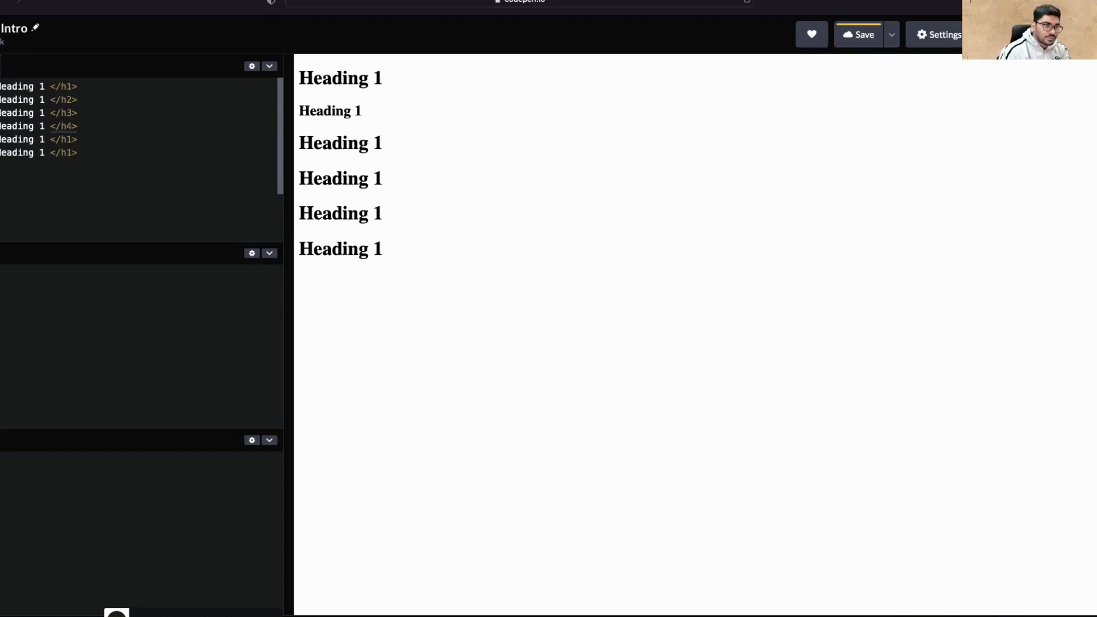
{"action": "type", "text": "5"}
{"action": "type", "text": "6"}
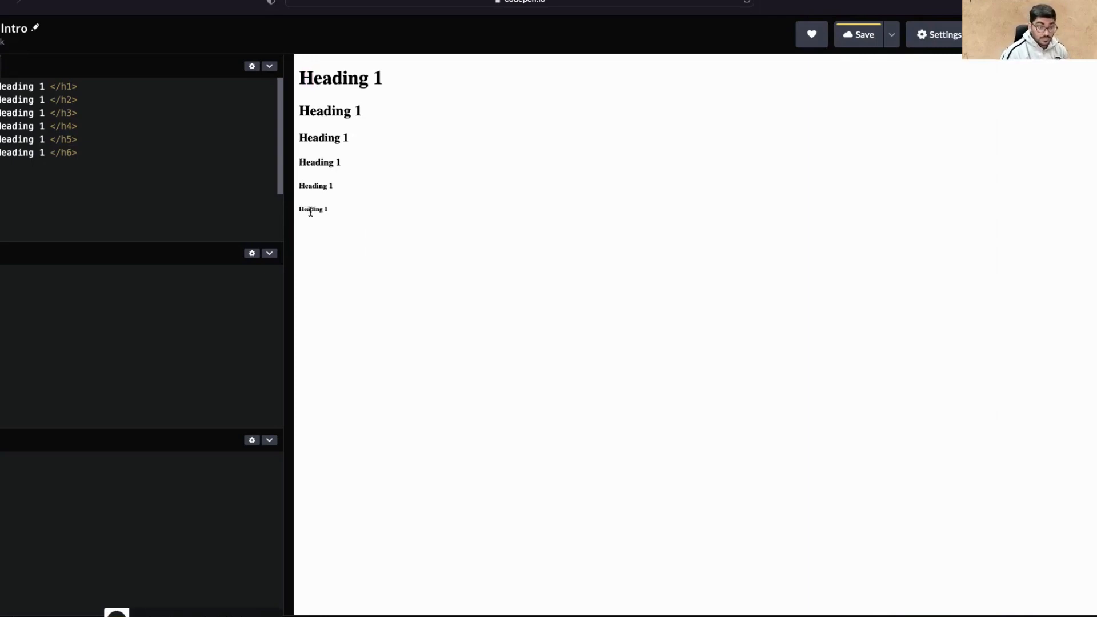
{"action": "double_click", "coordinate": [310, 209]}
{"action": "type", "text": "6"}
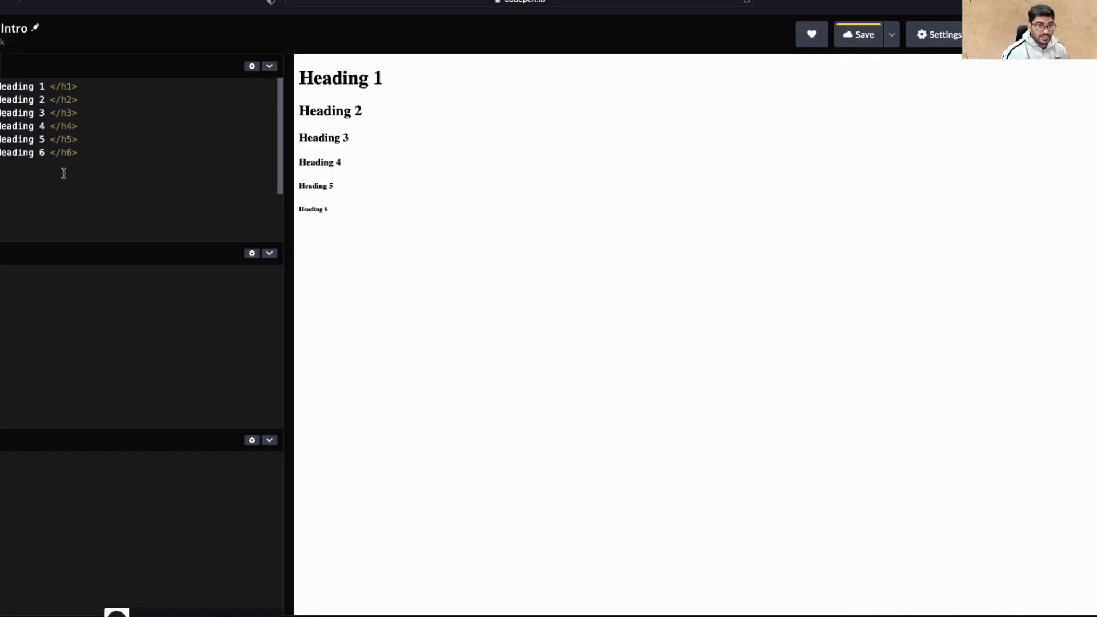
{"action": "mouse_move", "coordinate": [20, 282]}
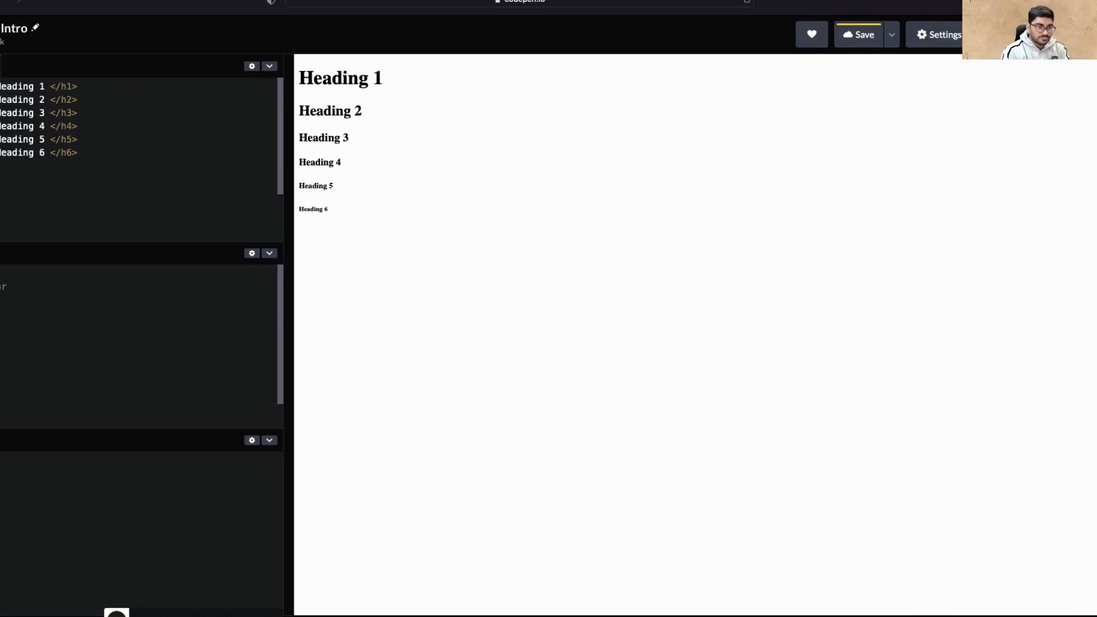
Step: Style h1 with color: red; and background-color: black; in the CSS
{"action": "type", "text": "r"}
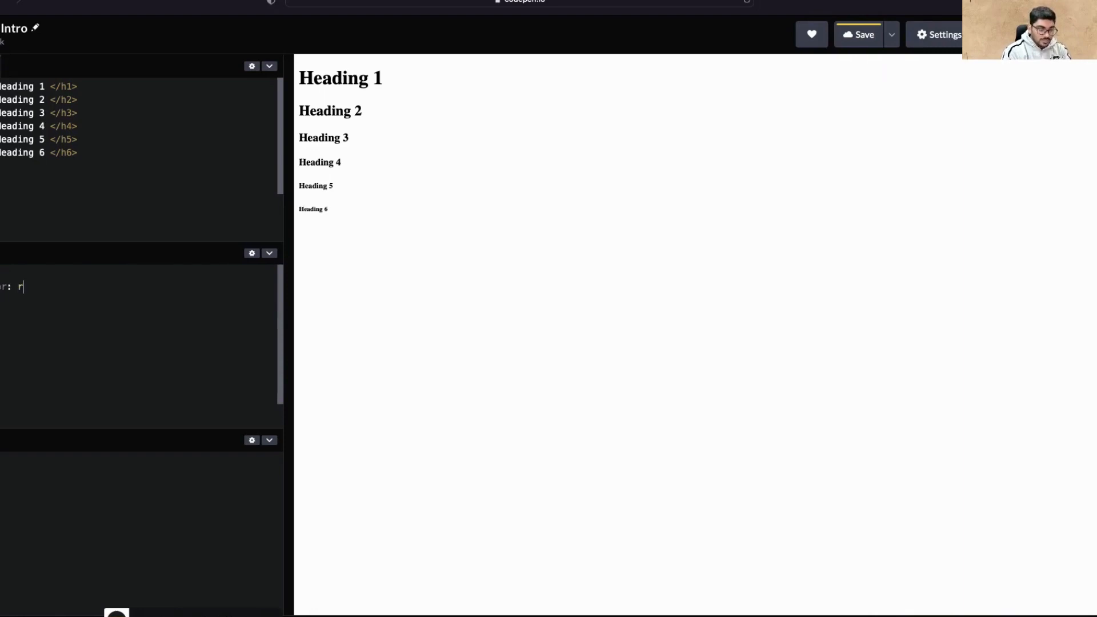
{"action": "type", "text": "ed;"}
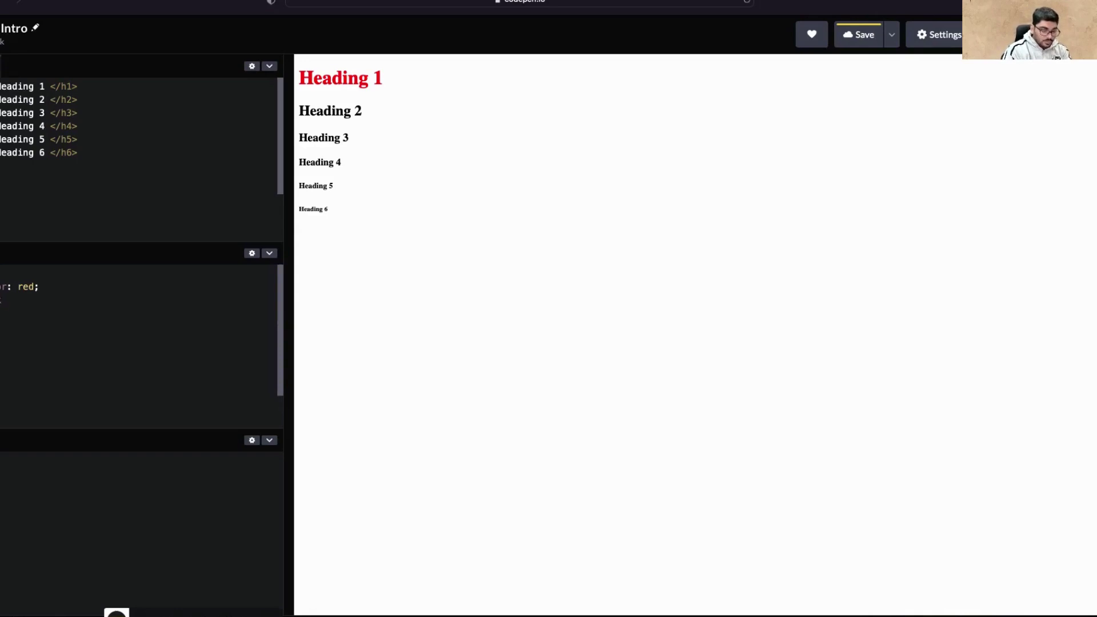
{"action": "type", "text": "background-"}
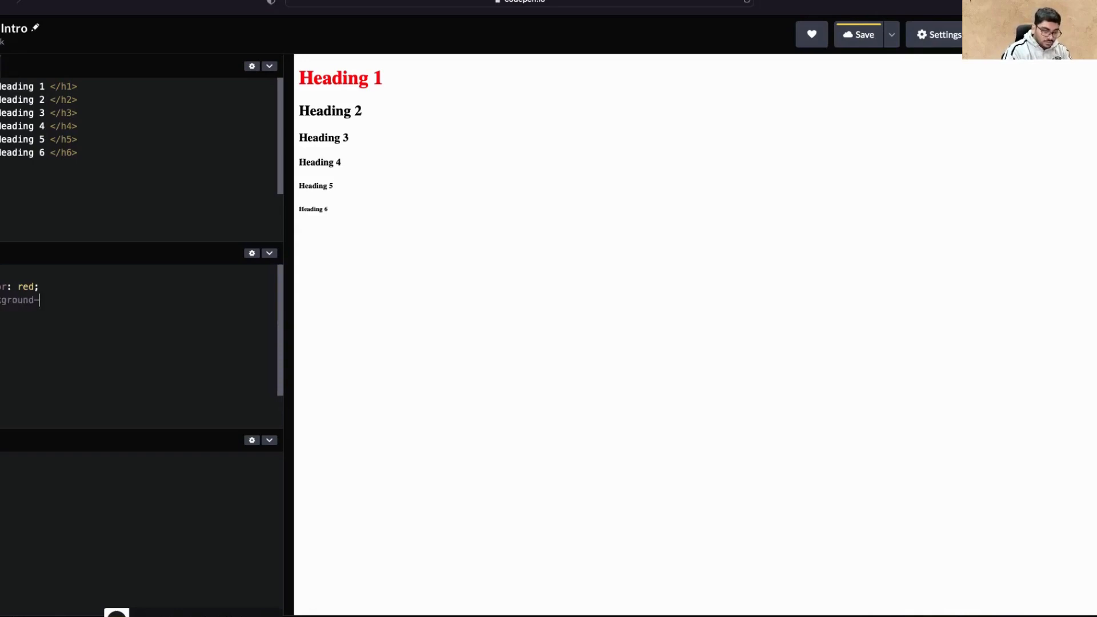
{"action": "type", "text": "color:"}
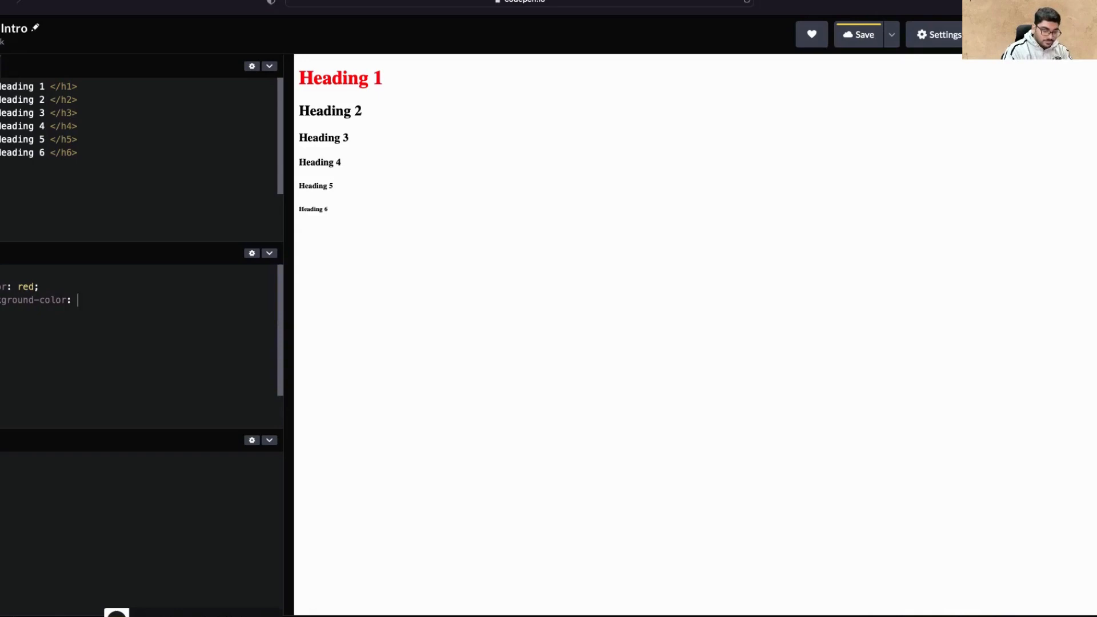
{"action": "type", "text": "black"}
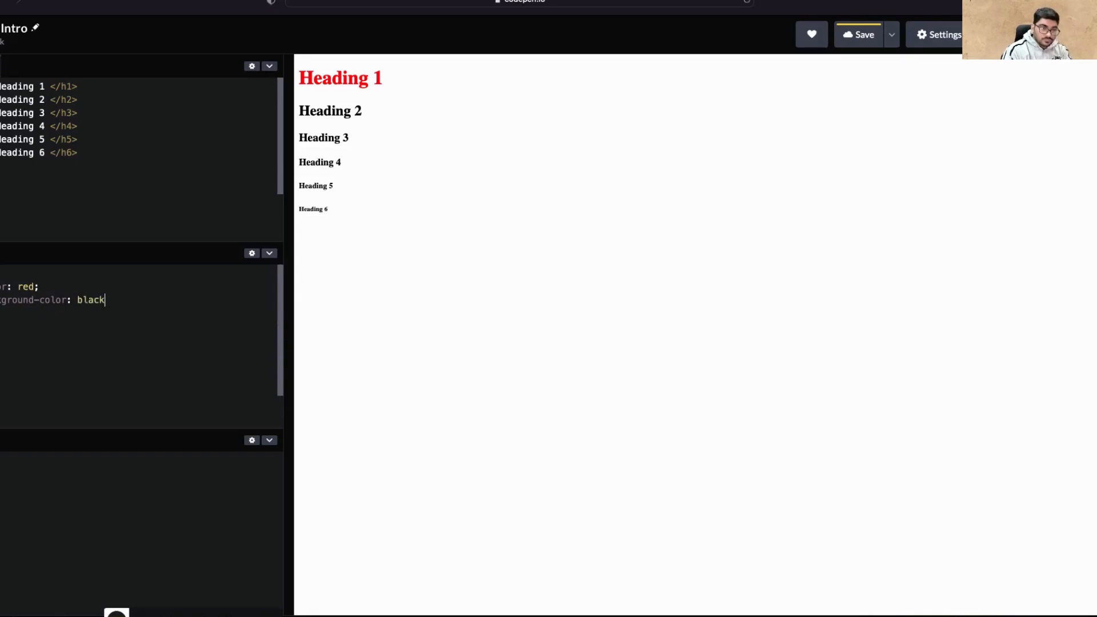
{"action": "type", "text": ";"}
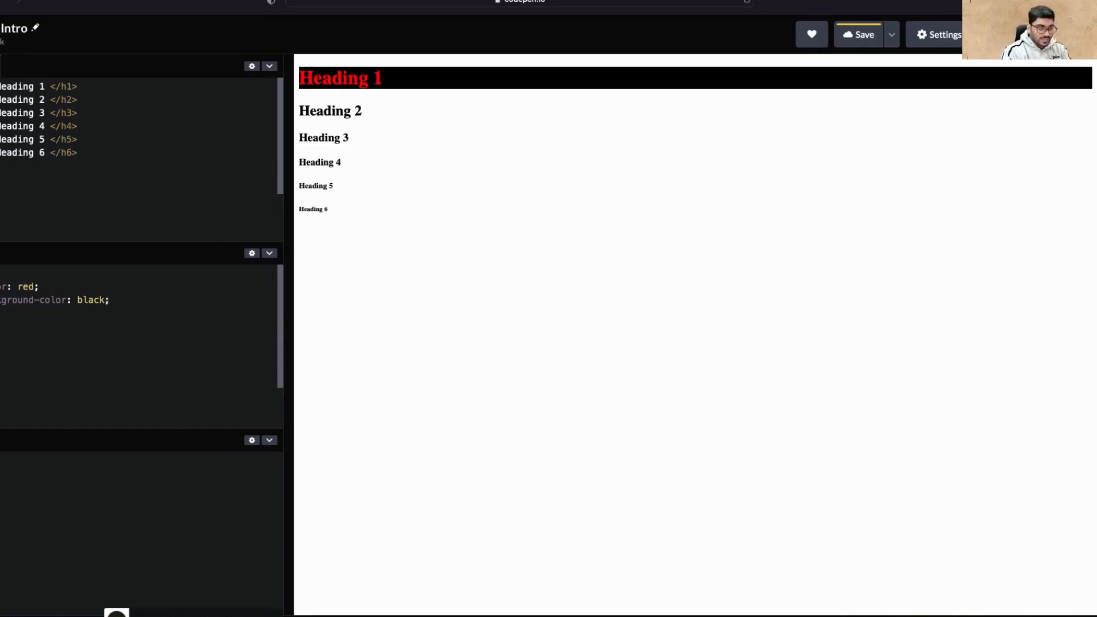
Step: Add text-align to the h1 rule, trying left and right before settling on center
{"action": "type", "text": "-al"}
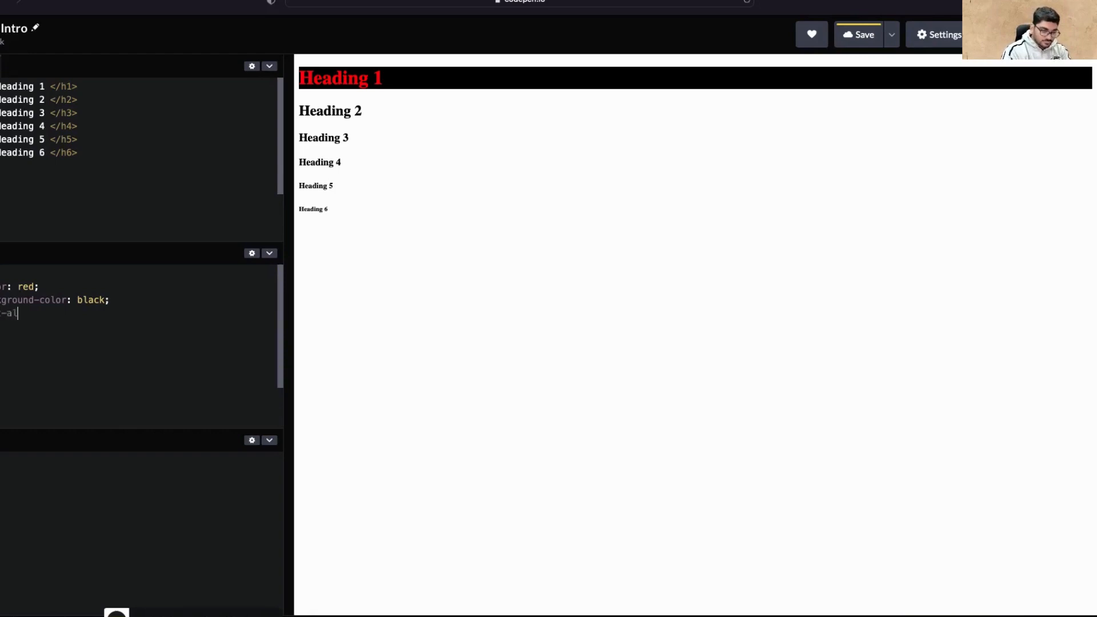
{"action": "type", "text": "ign"}
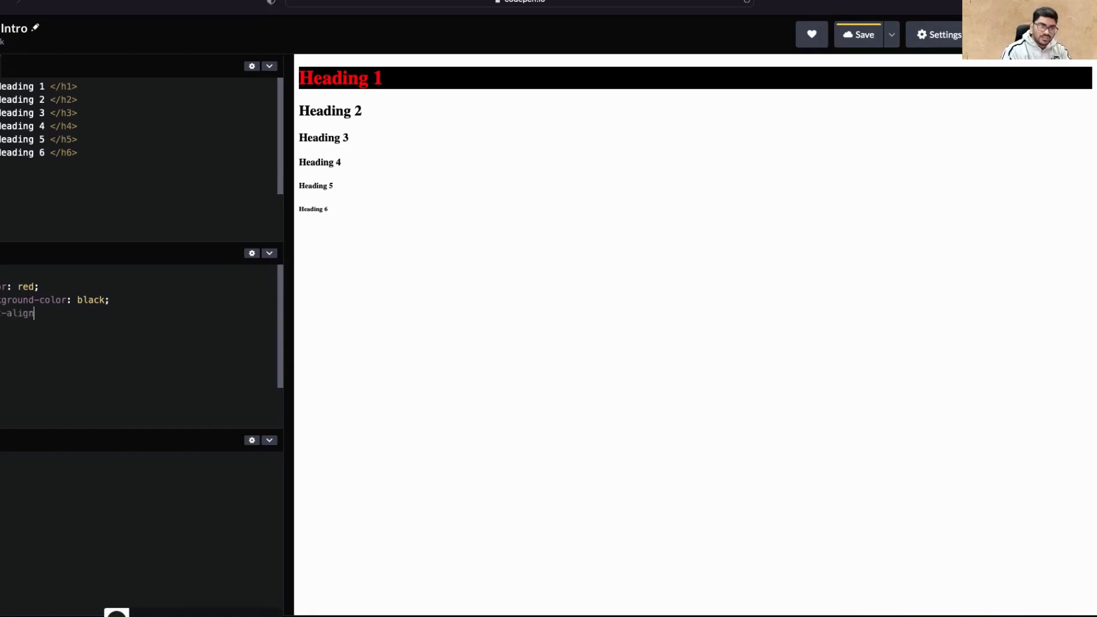
{"action": "type", "text": ":"}
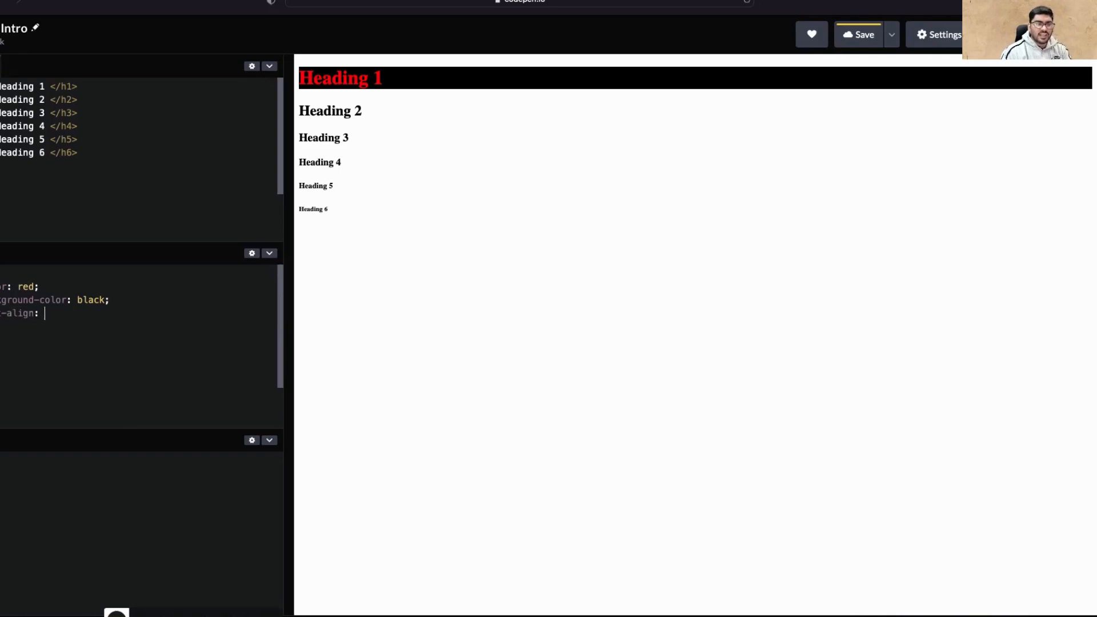
{"action": "mouse_move", "coordinate": [479, 79]}
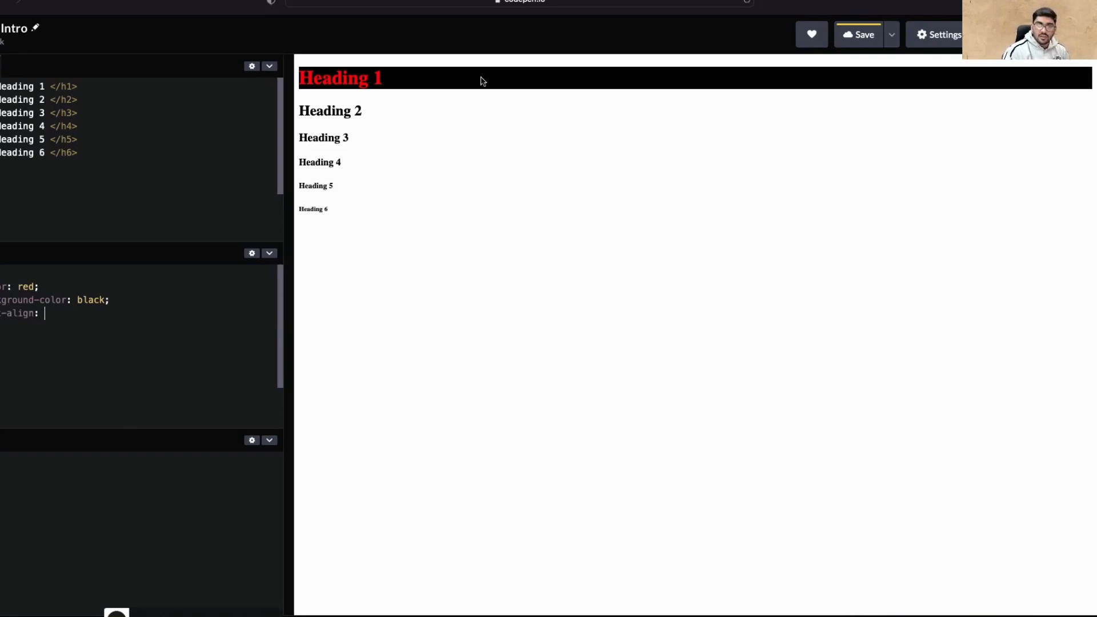
{"action": "mouse_move", "coordinate": [846, 63]}
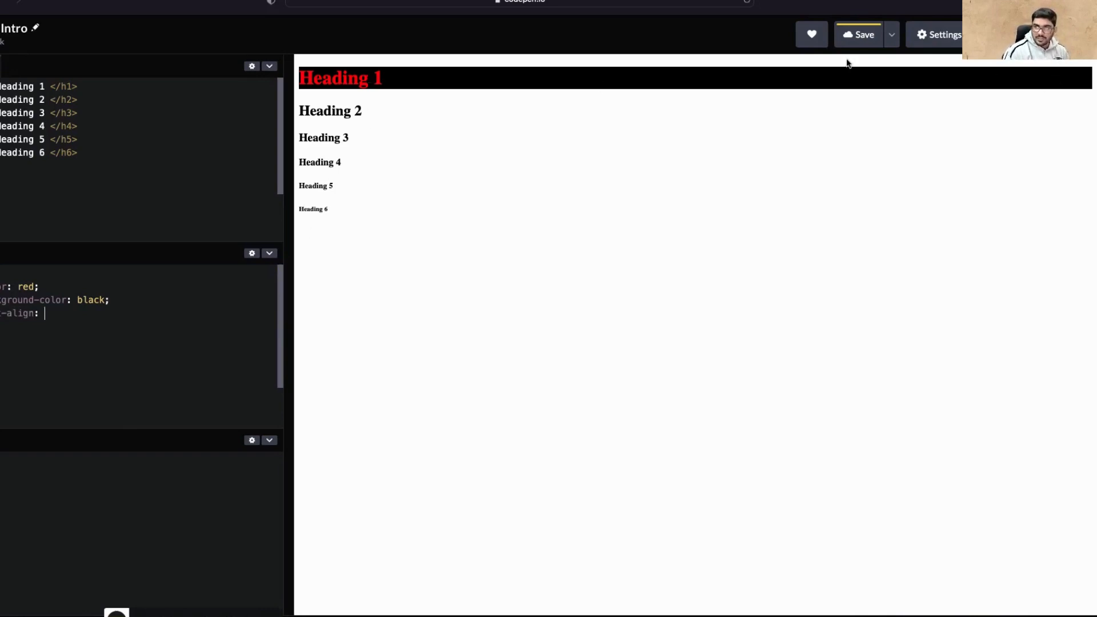
{"action": "mouse_move", "coordinate": [946, 85]}
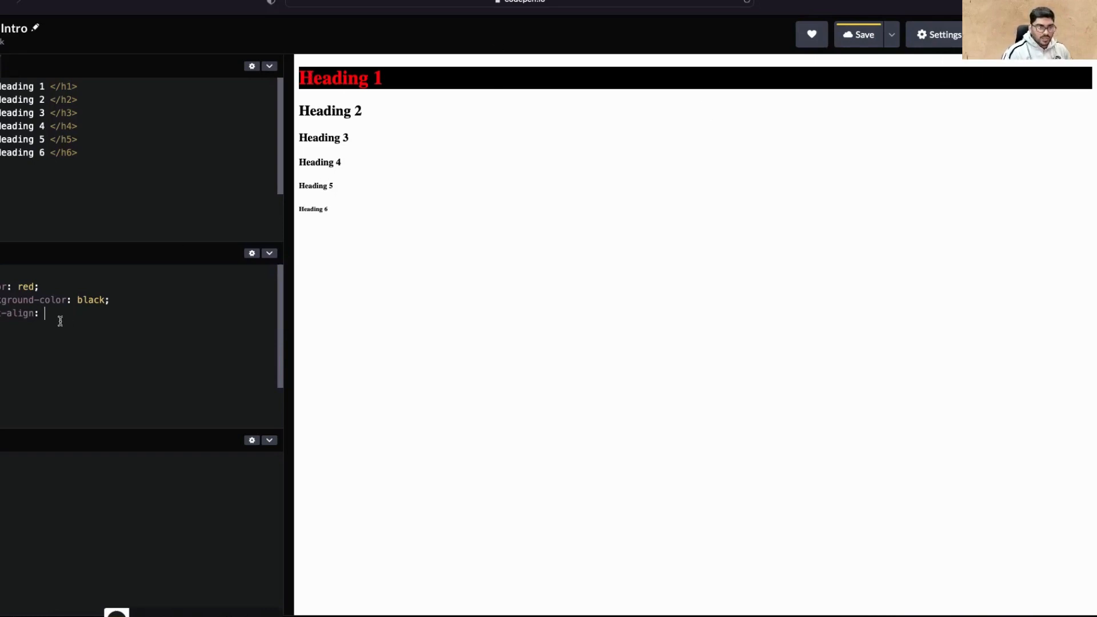
{"action": "type", "text": "left;"}
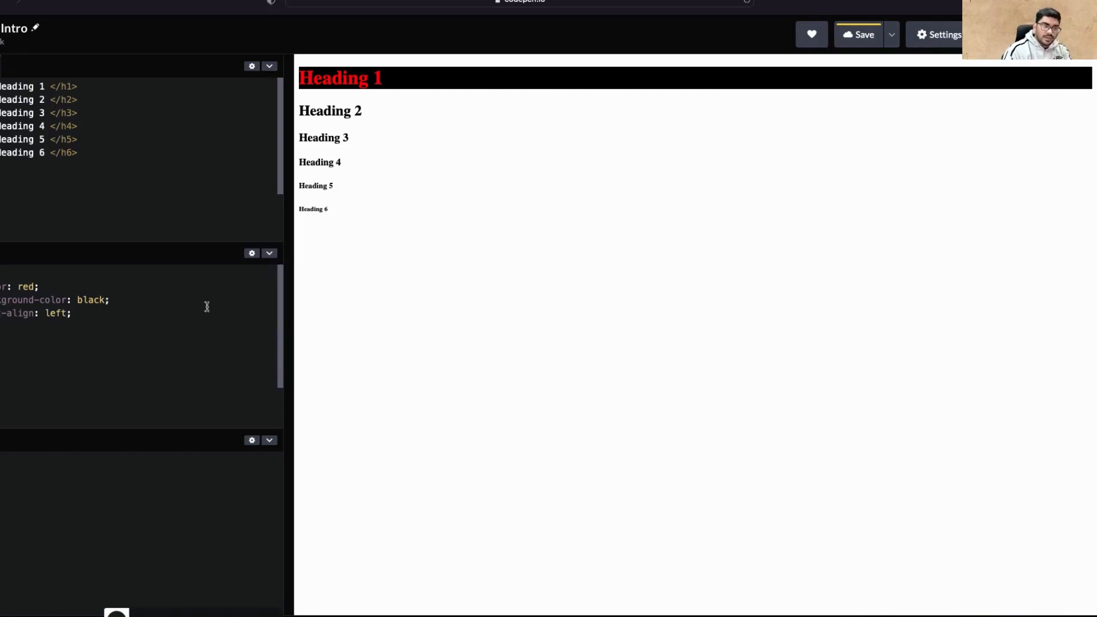
{"action": "mouse_move", "coordinate": [55, 316]}
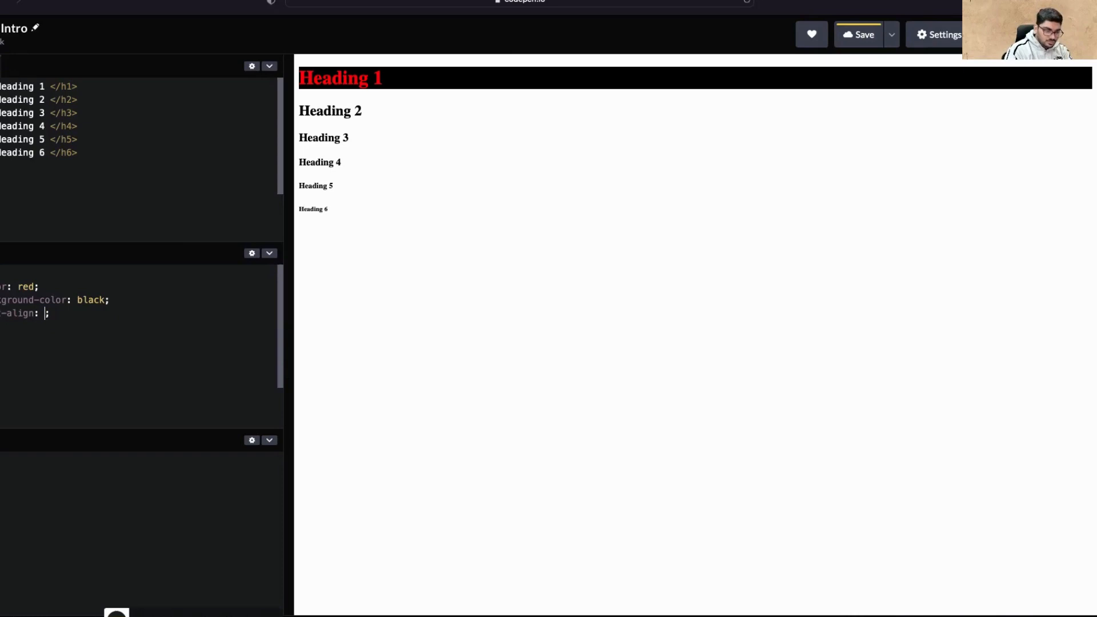
{"action": "type", "text": "right"}
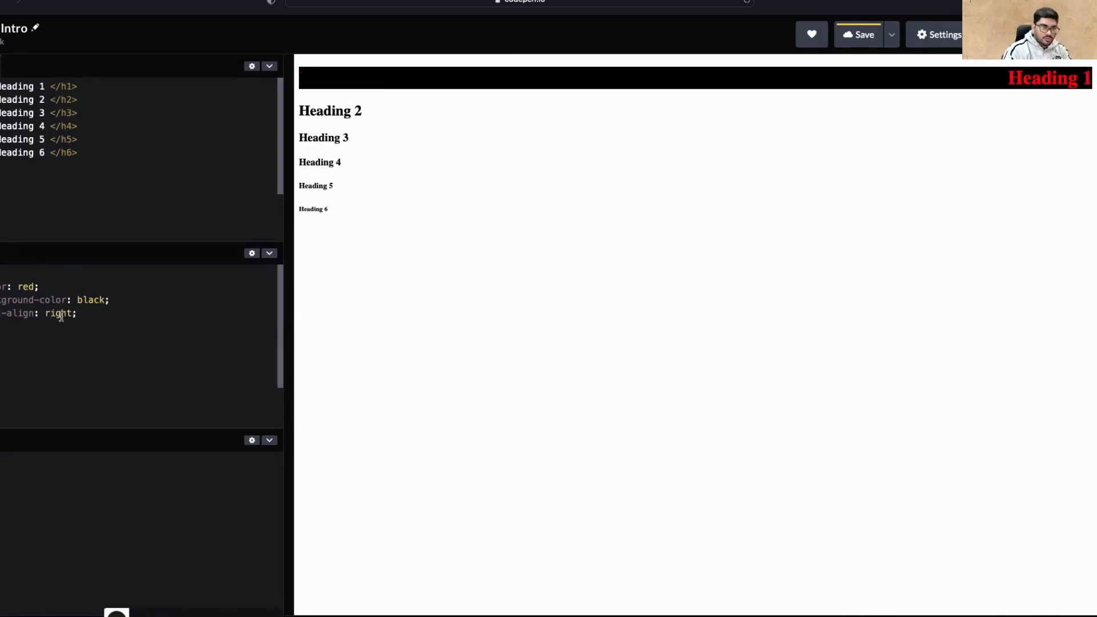
{"action": "type", "text": "cente"}
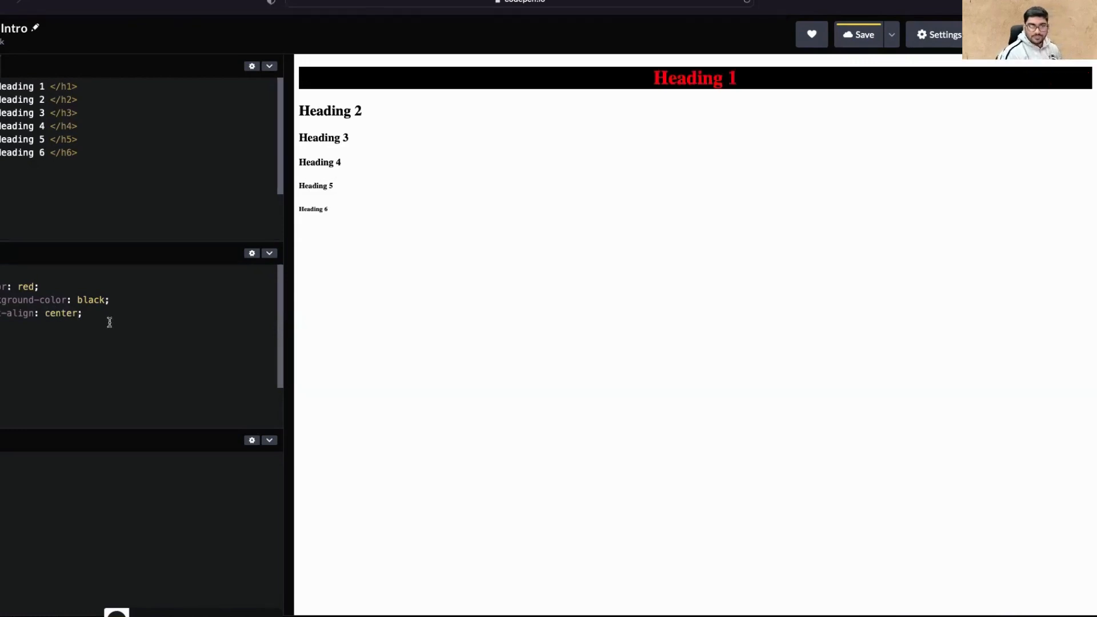
{"action": "mouse_move", "coordinate": [32, 299]}
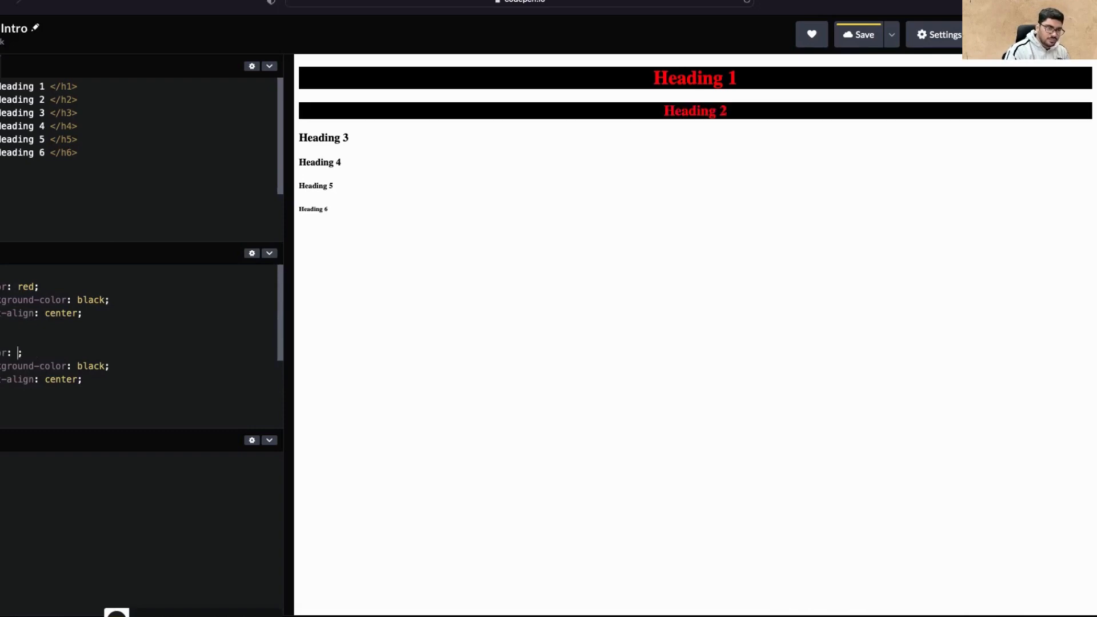
Step: Change the h2 rule to color: blue; and background-color: green;
{"action": "type", "text": "blue"}
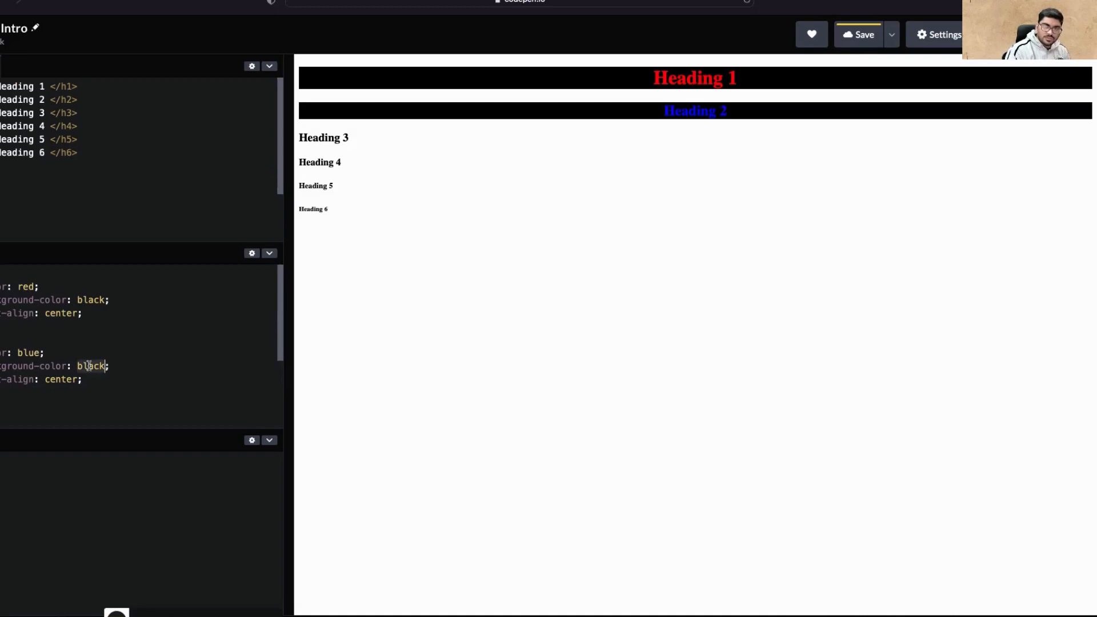
{"action": "type", "text": "gr"}
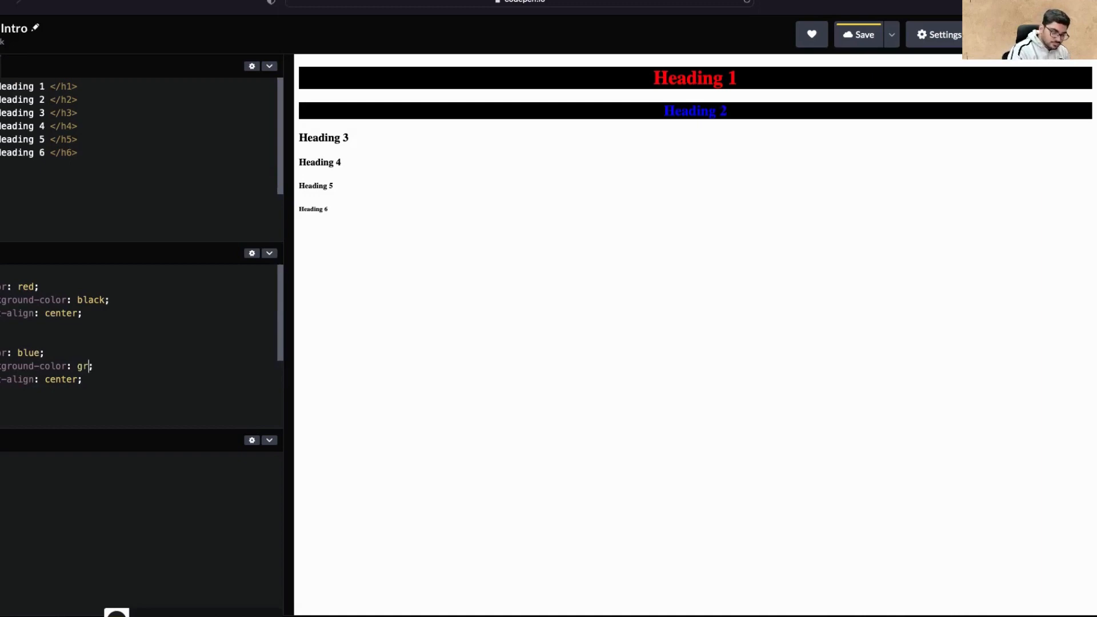
{"action": "type", "text": "een"}
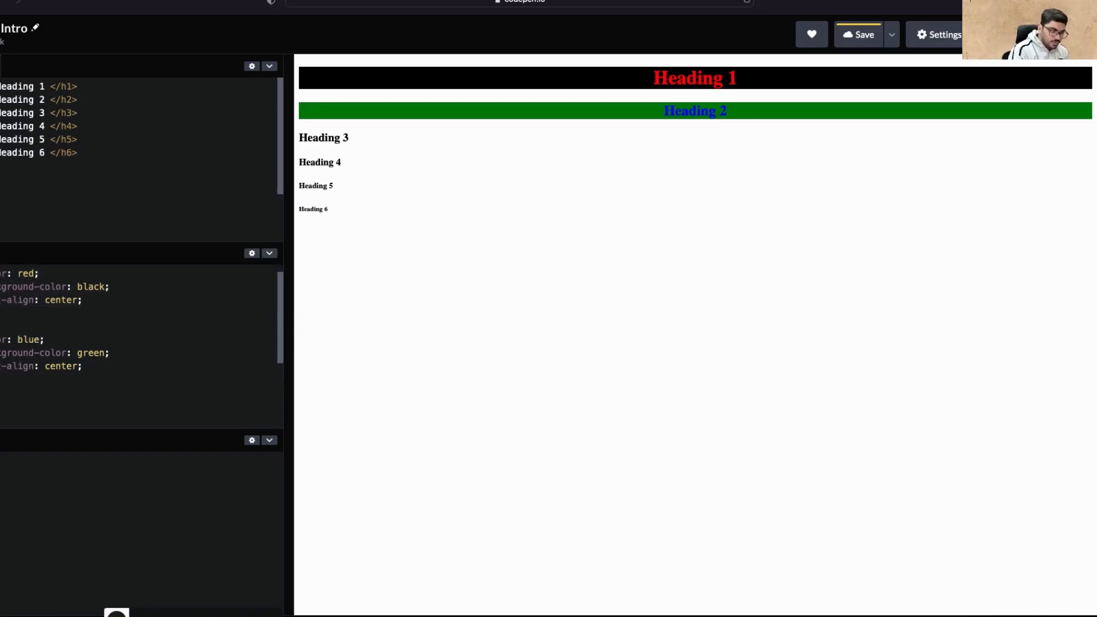
Step: Add an h3 rule with color: red, black background and centered text after h2's styles
{"action": "scroll", "scroll_direction": "down", "scroll_amount": 3}
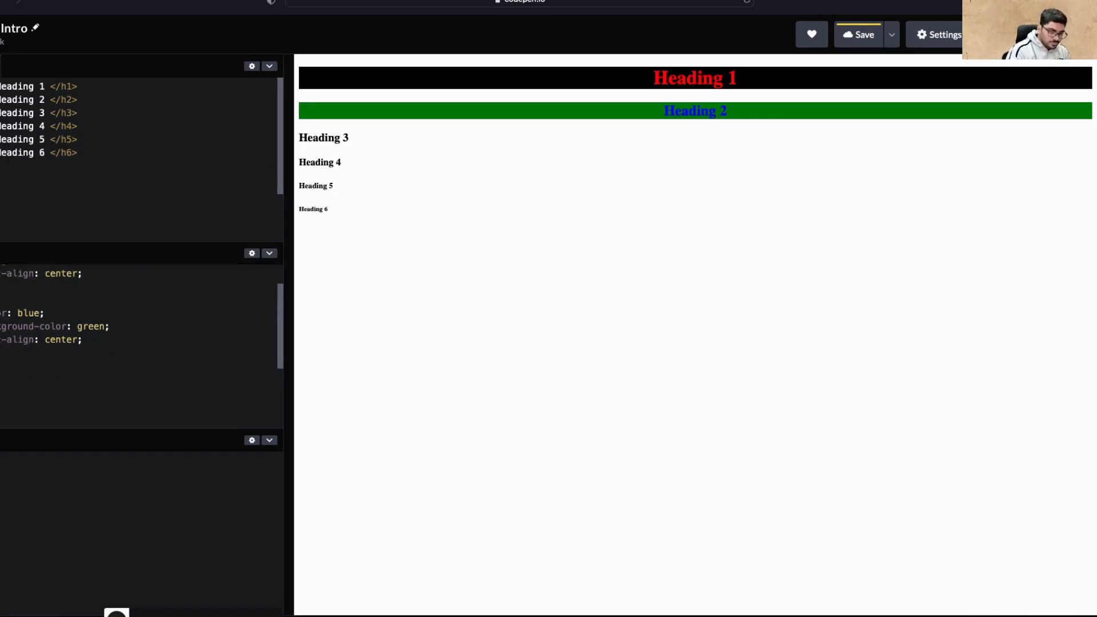
{"action": "type", "text": "color: red;"}
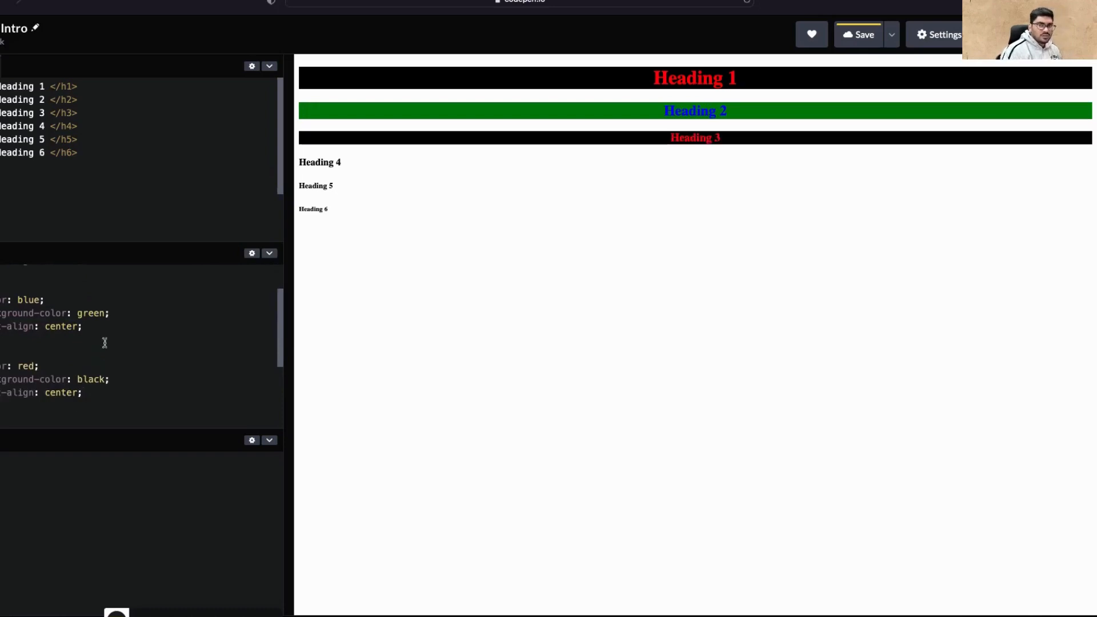
{"action": "scroll", "scroll_direction": "down", "scroll_amount": 3}
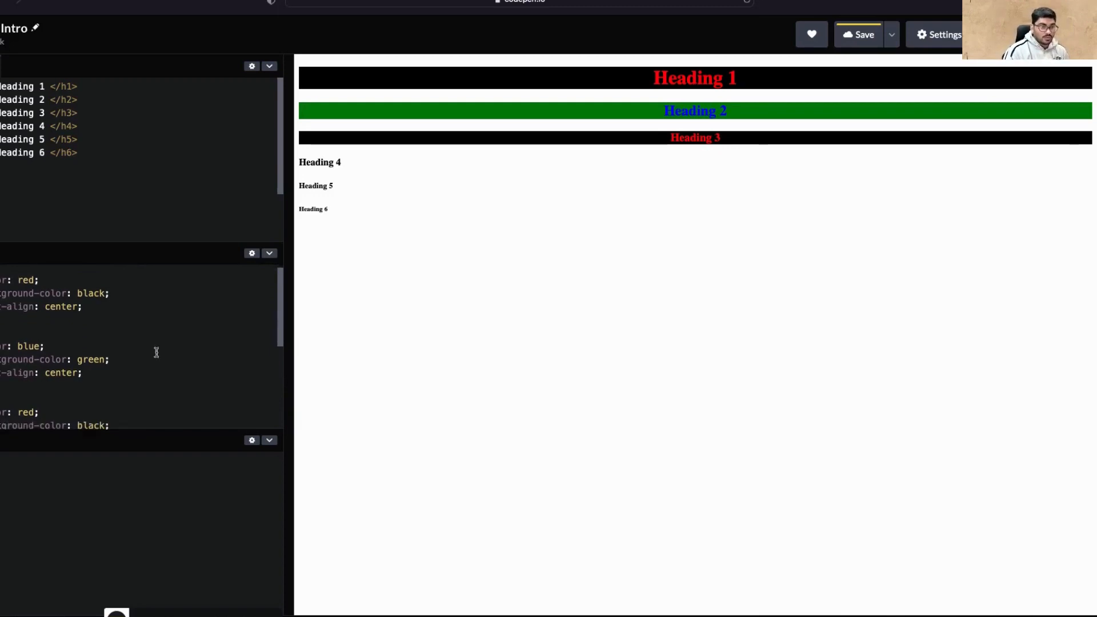
{"action": "scroll", "scroll_direction": "down", "scroll_amount": 3}
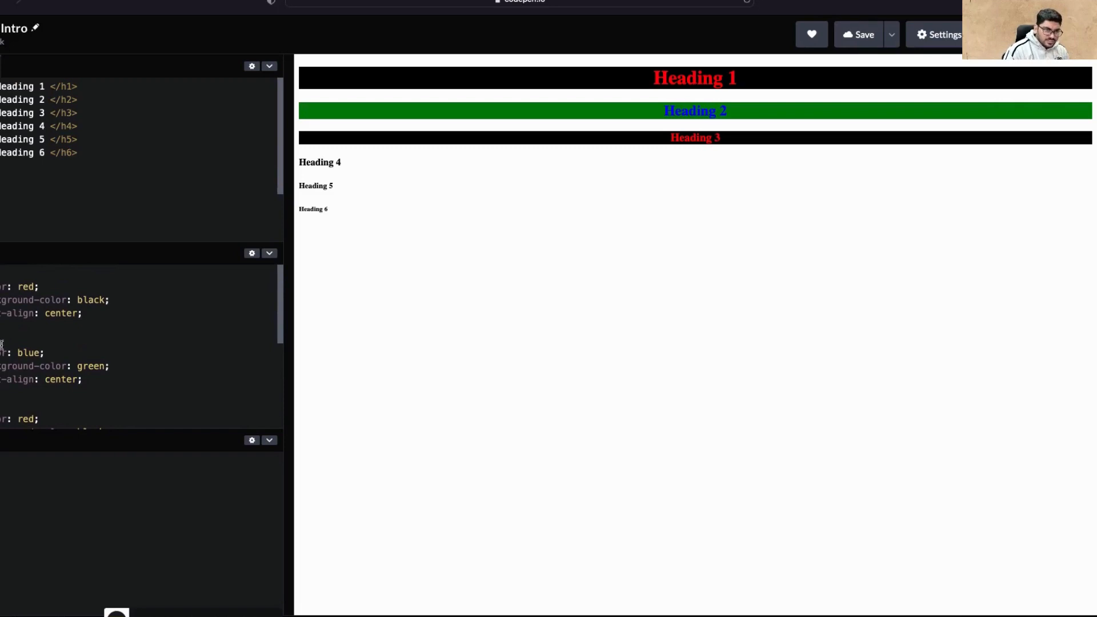
{"action": "scroll", "scroll_direction": "down", "scroll_amount": 3}
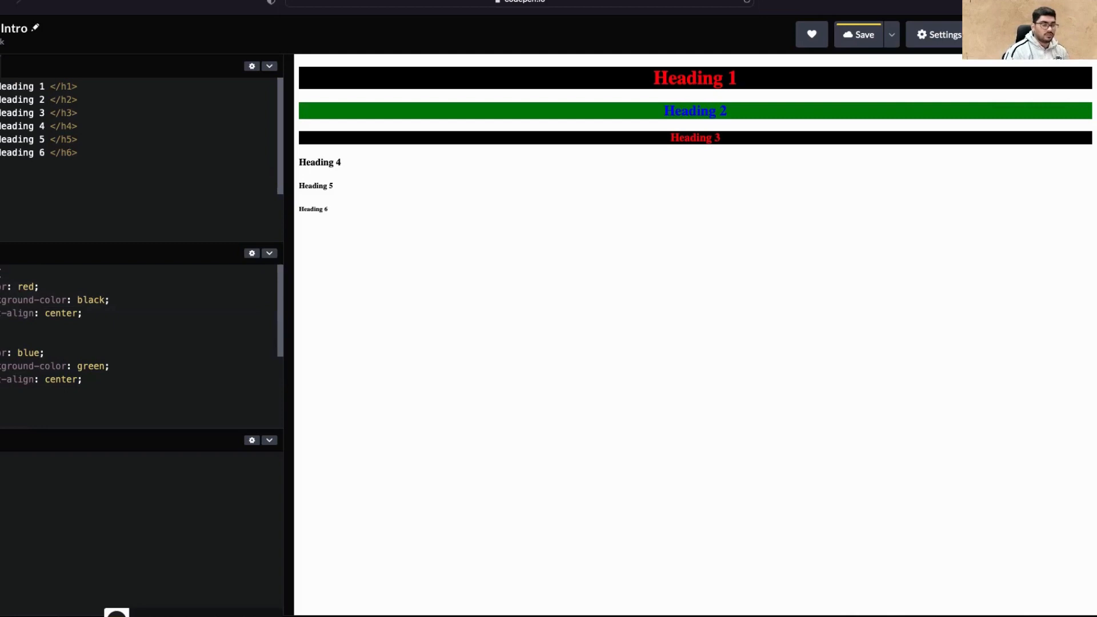
{"action": "left_click", "coordinate": [82, 380]}
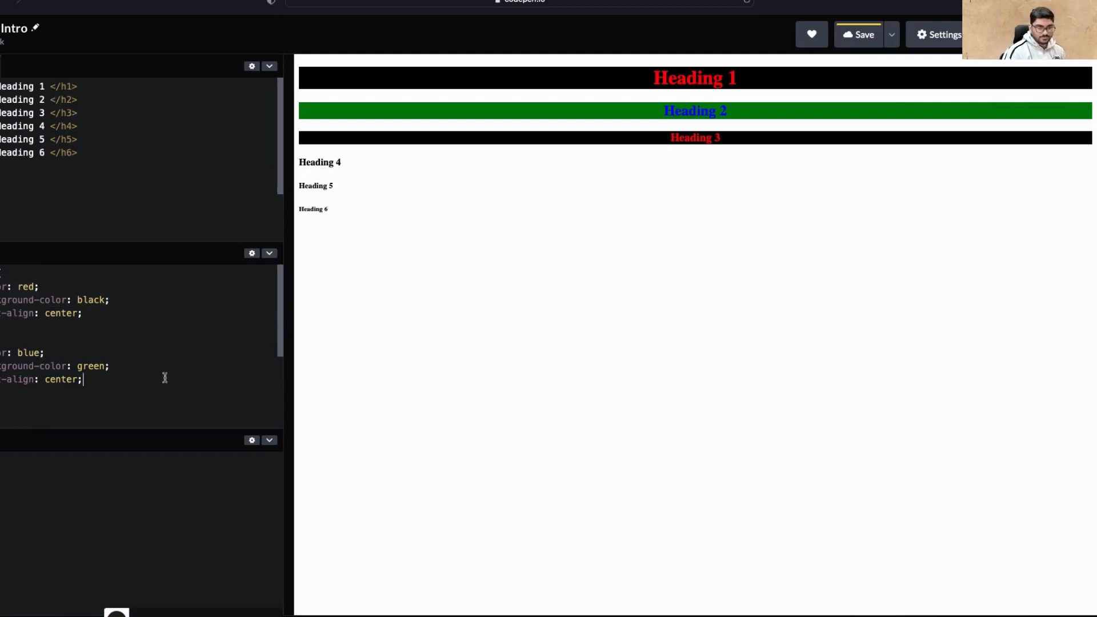